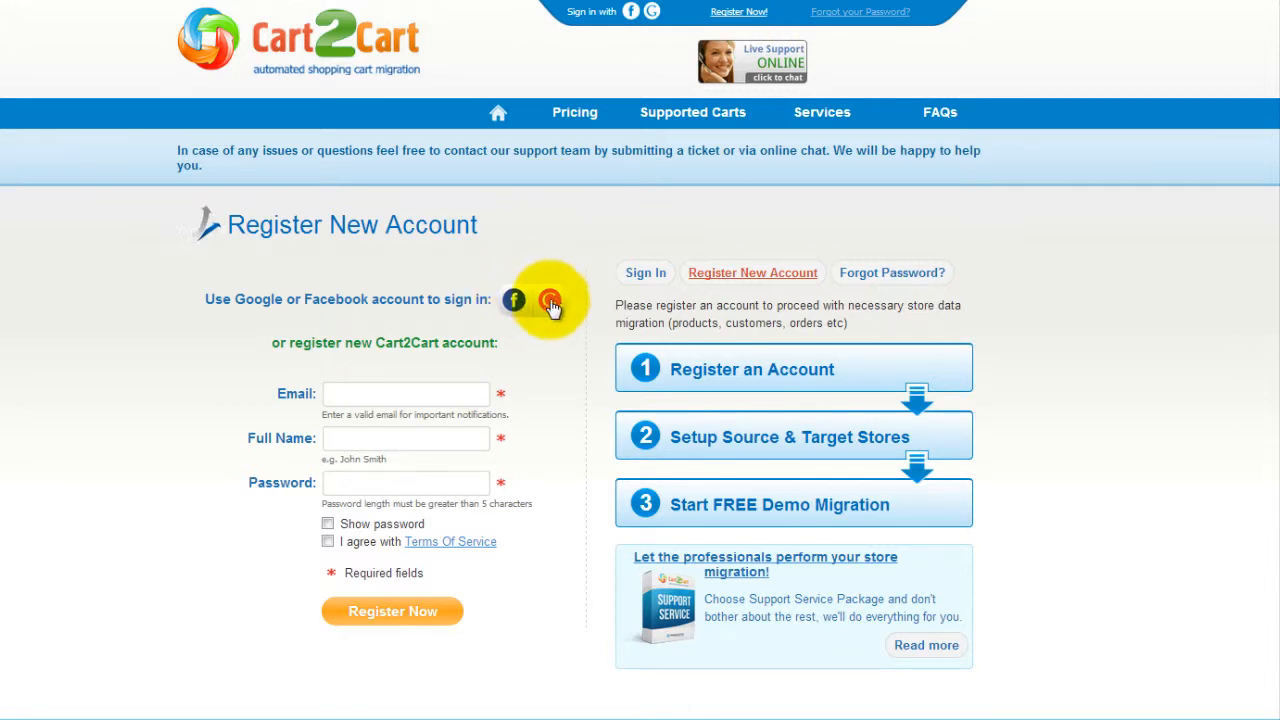
# Fill the registration form with email 'your@', name 'John S', and accept the Terms of Service
pyautogui.write('your@')
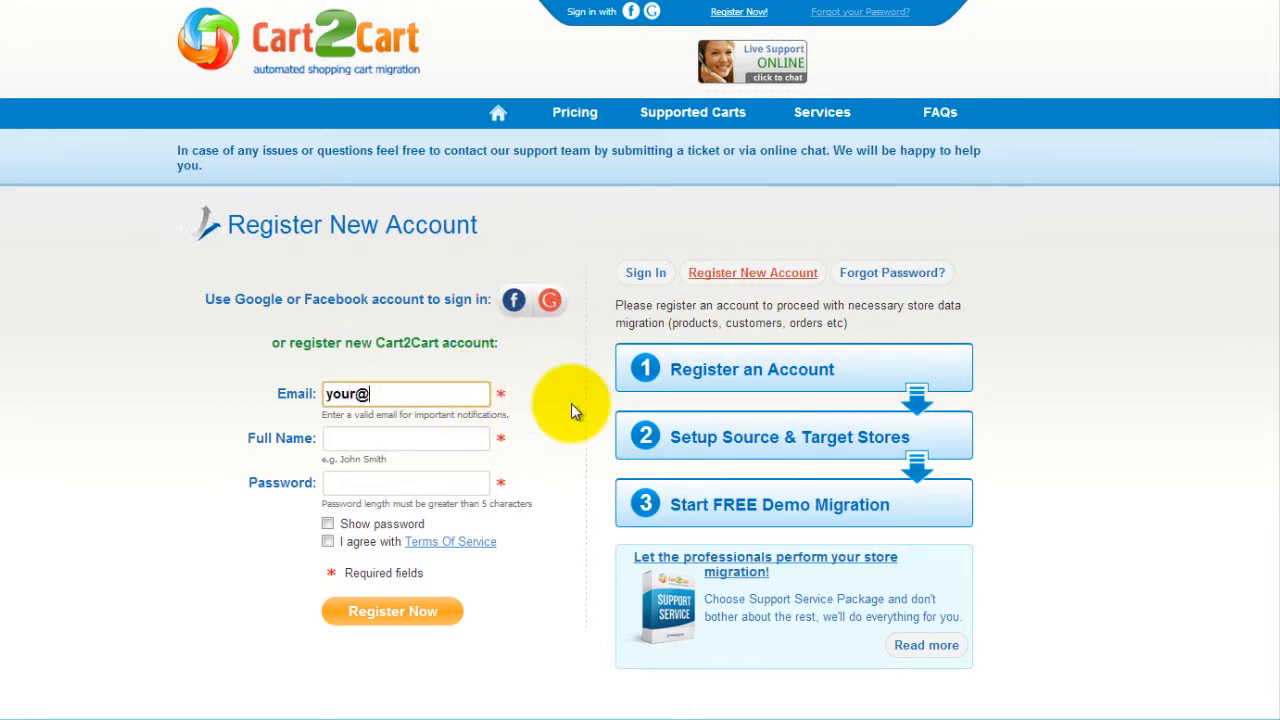
pyautogui.write('John Smith')
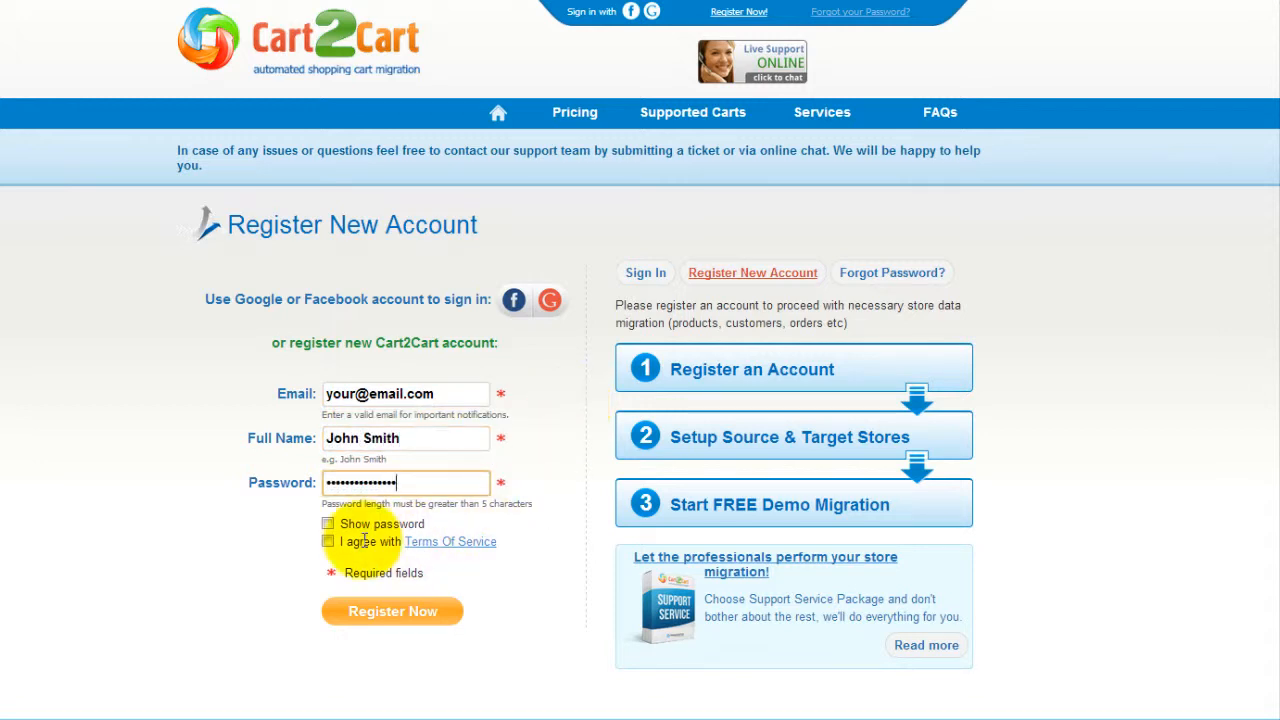
pyautogui.click(392, 611)
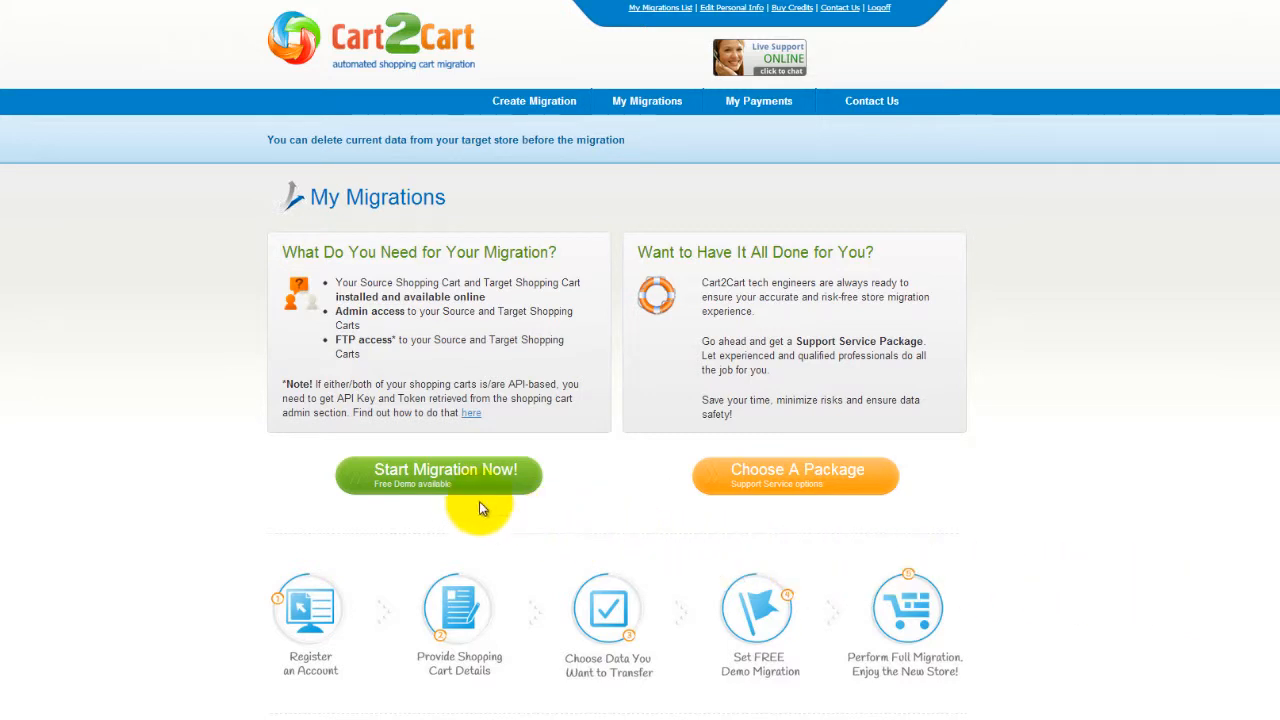
pyautogui.moveTo(457, 479)
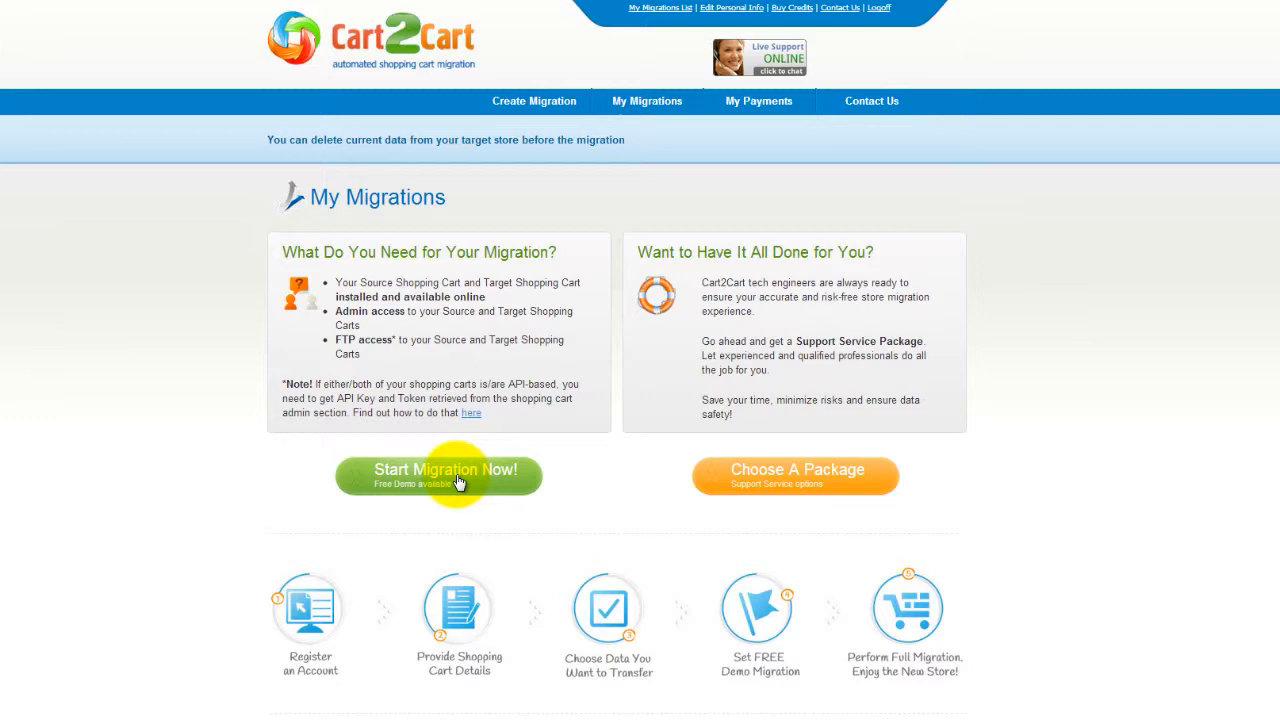
pyautogui.moveTo(571, 487)
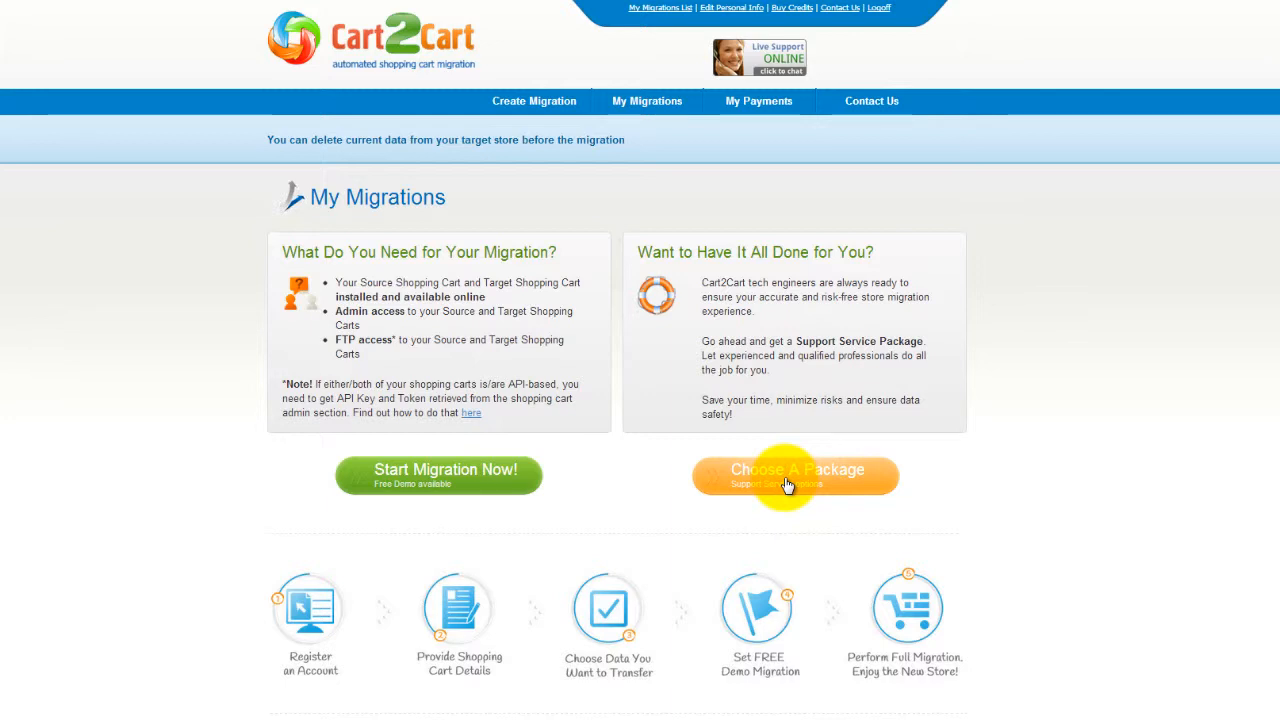
pyautogui.moveTo(622, 483)
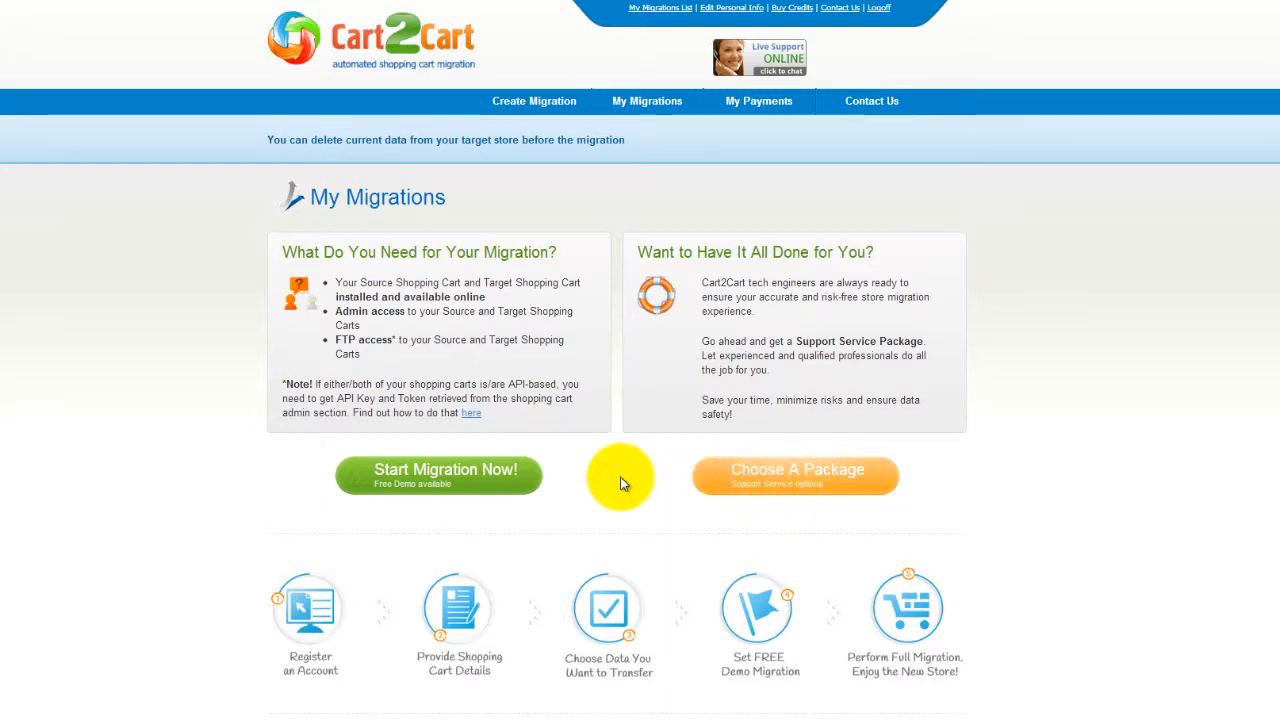
pyautogui.moveTo(457, 490)
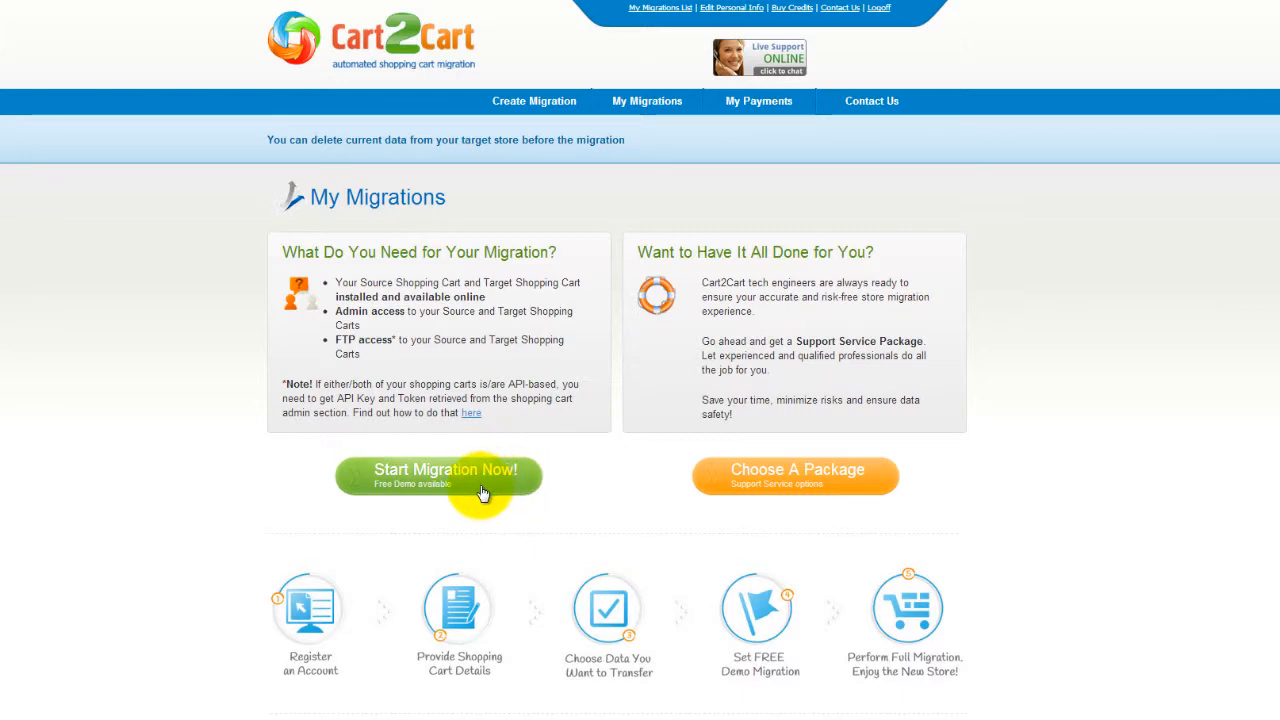
pyautogui.click(447, 469)
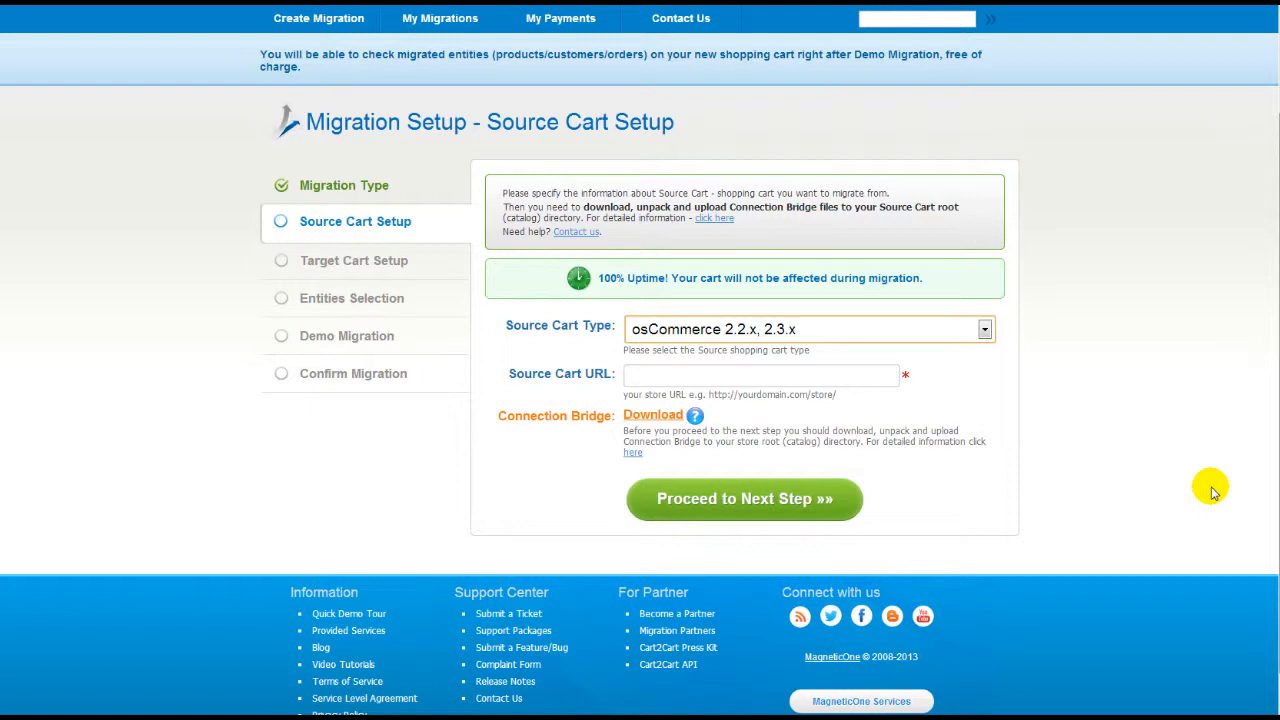
pyautogui.moveTo(1098, 423)
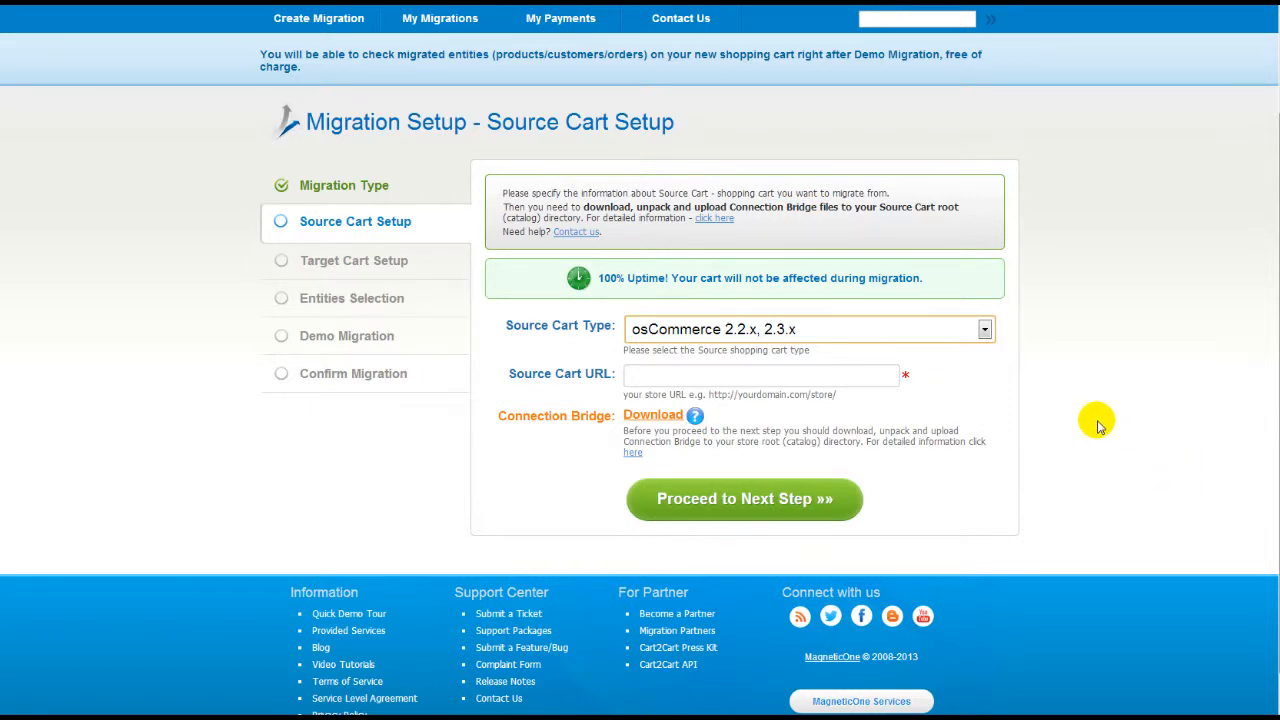
pyautogui.click(984, 329)
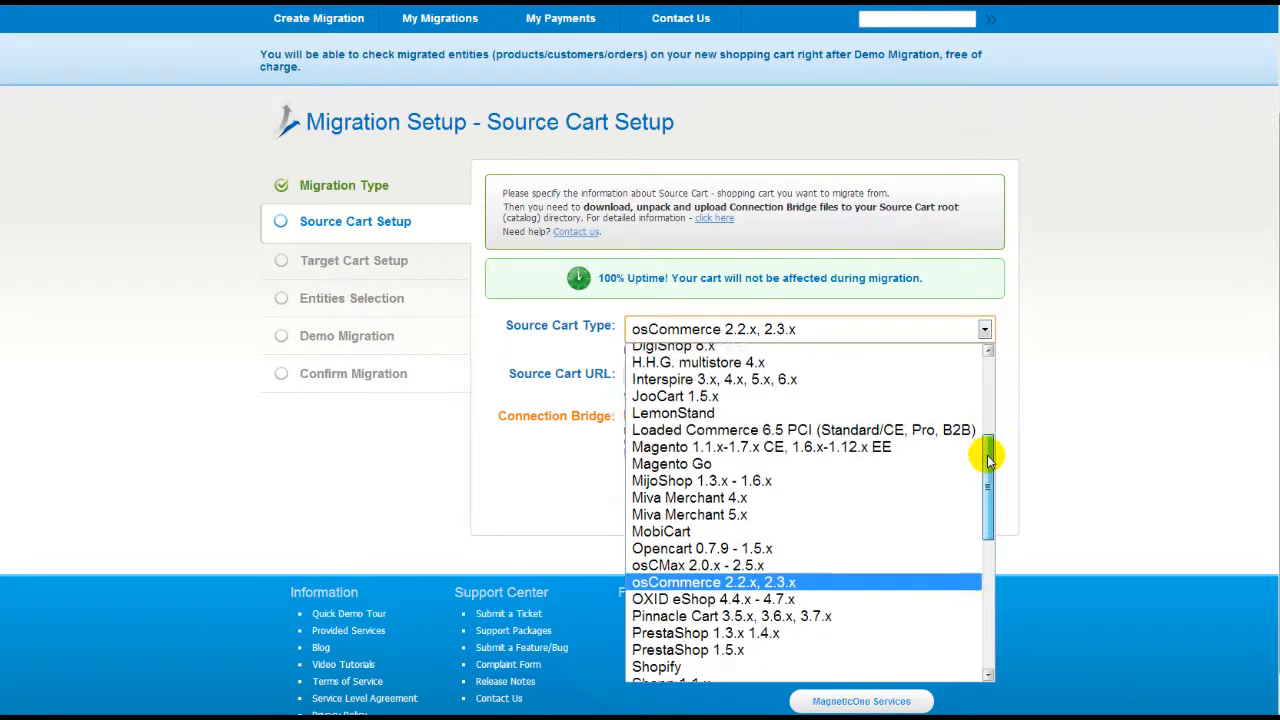
pyautogui.scroll(-3)
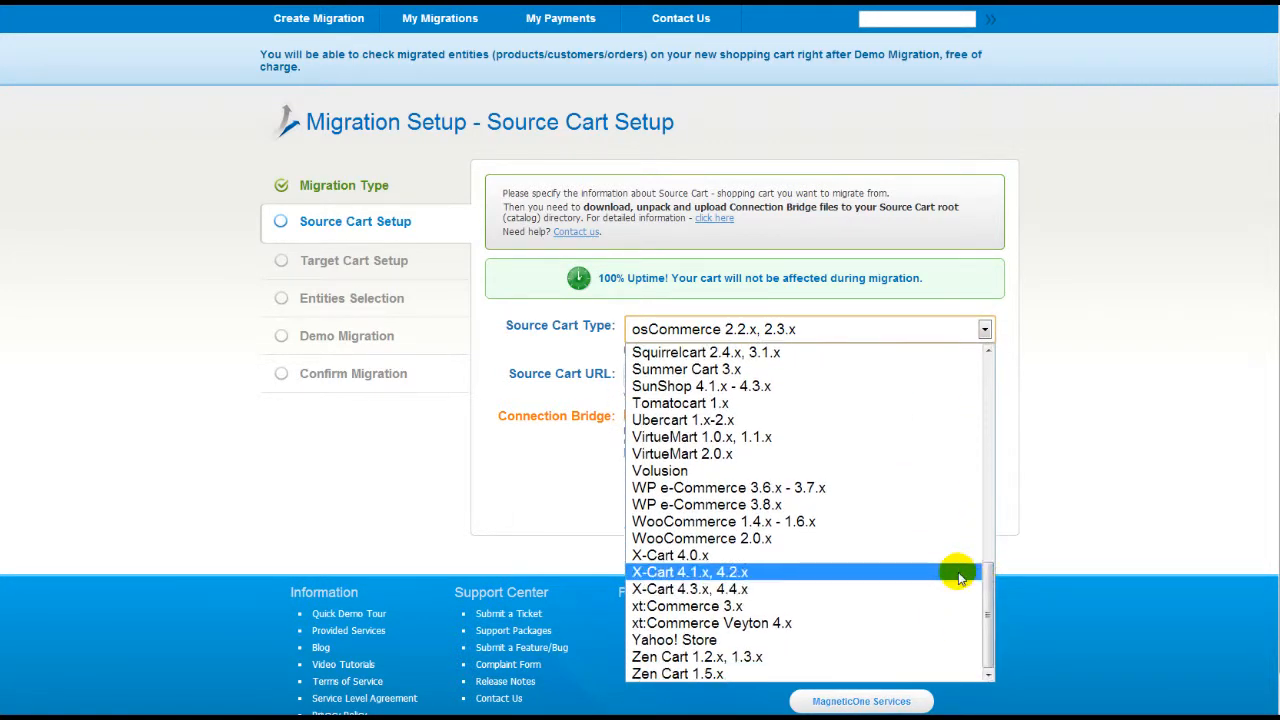
pyautogui.click(702, 538)
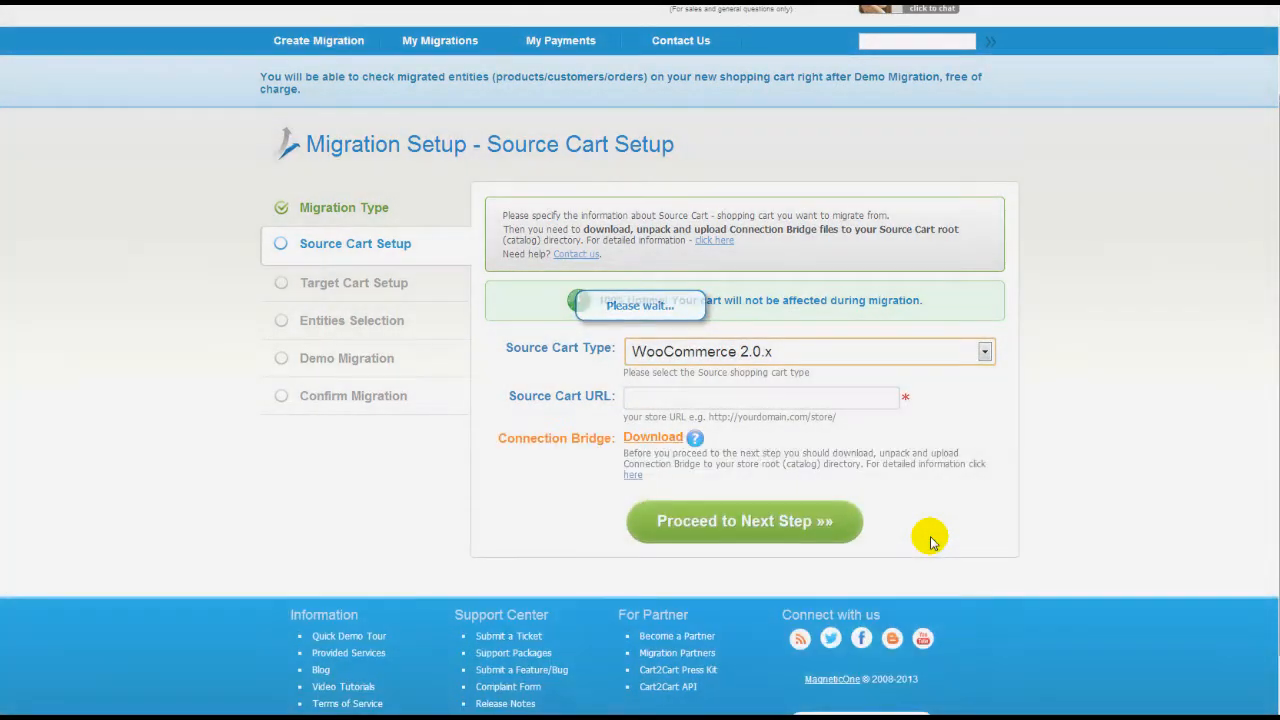
pyautogui.write('www.your-source-woocommerce-store.com')
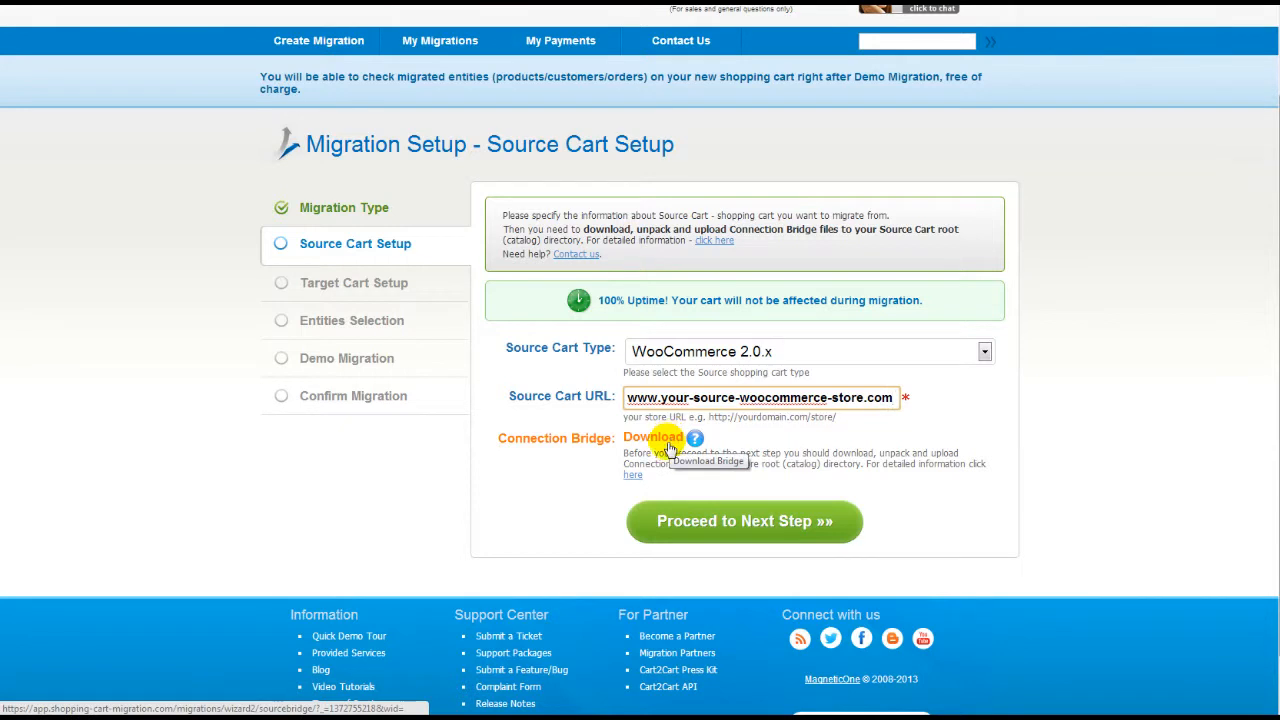
pyautogui.moveTo(635, 481)
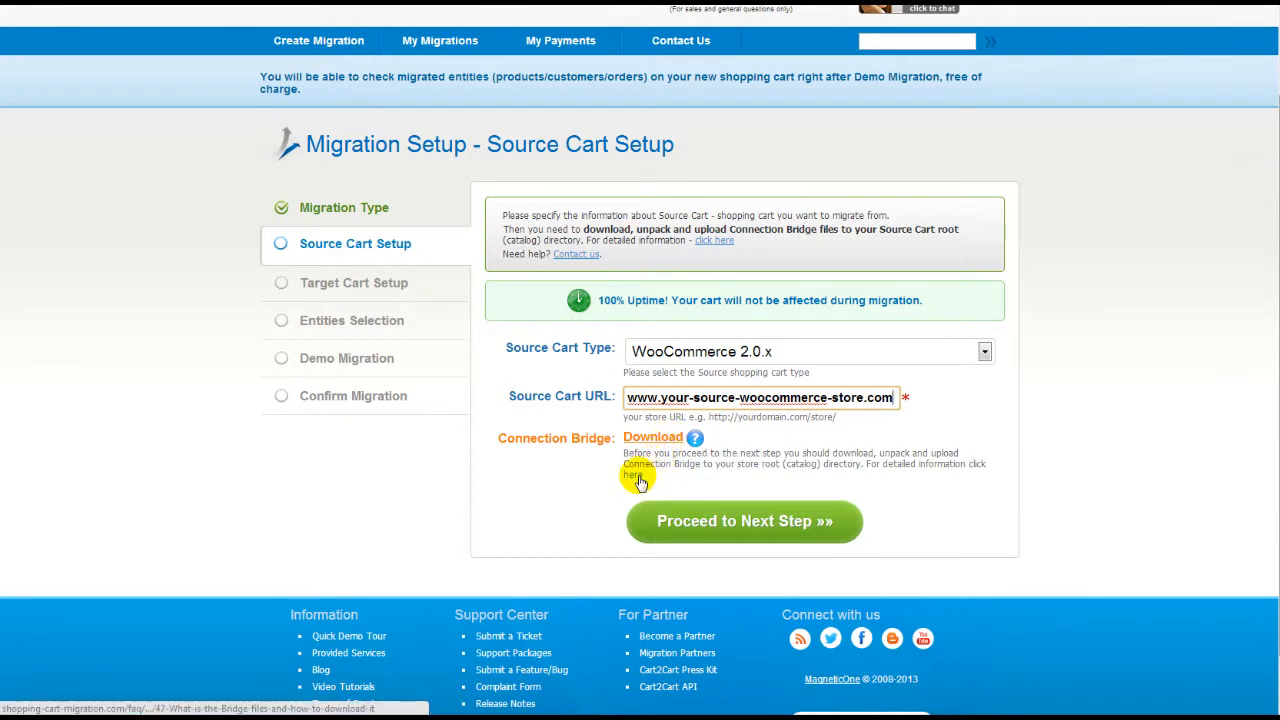
pyautogui.click(634, 476)
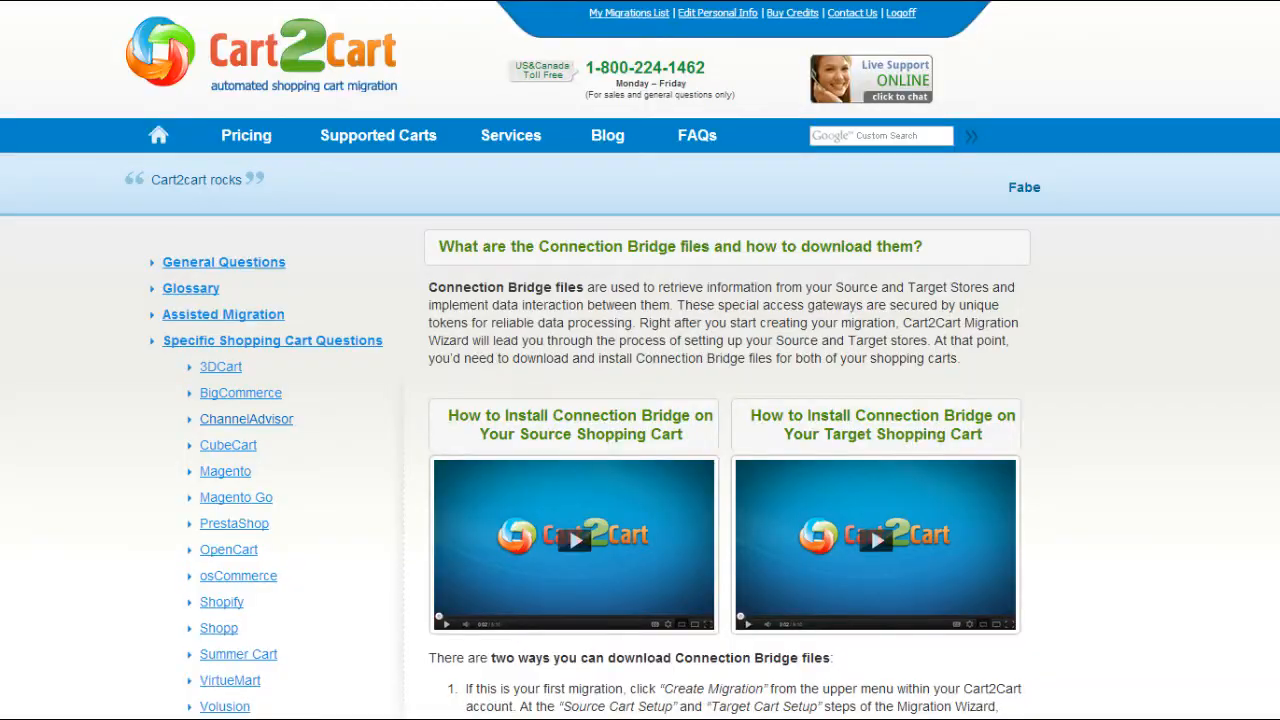
pyautogui.scroll(-3)
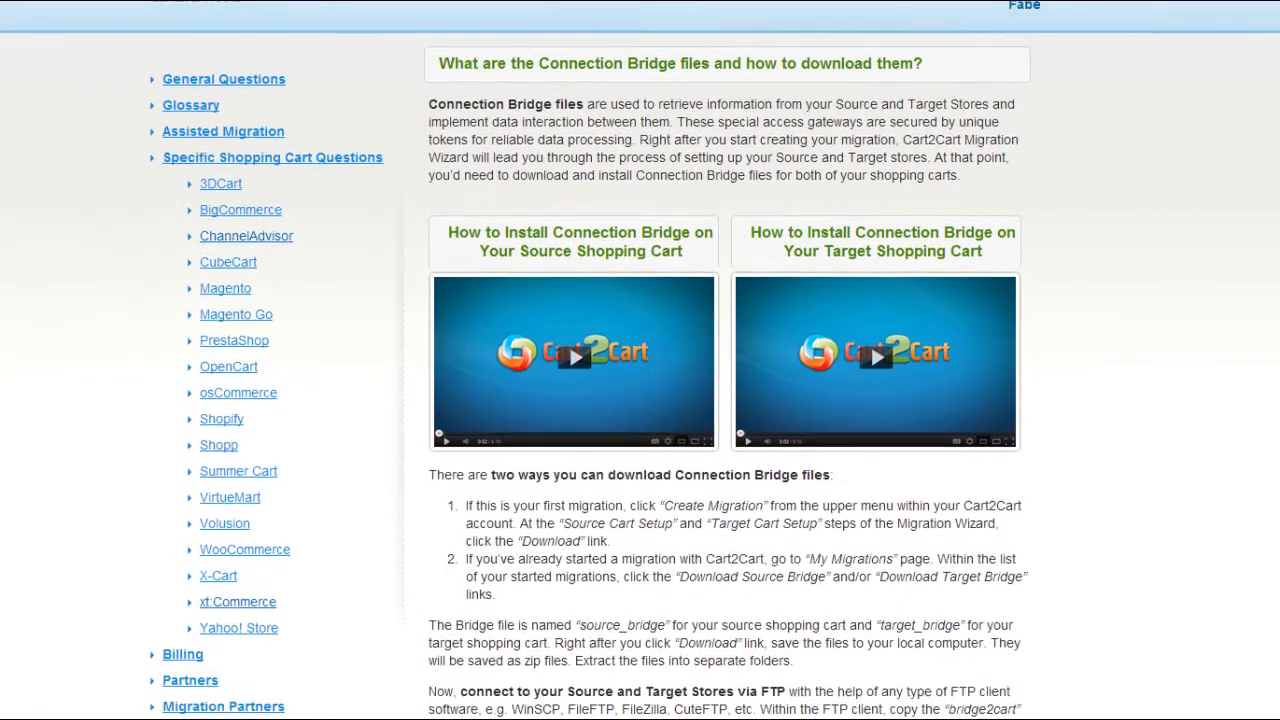
pyautogui.scroll(-3)
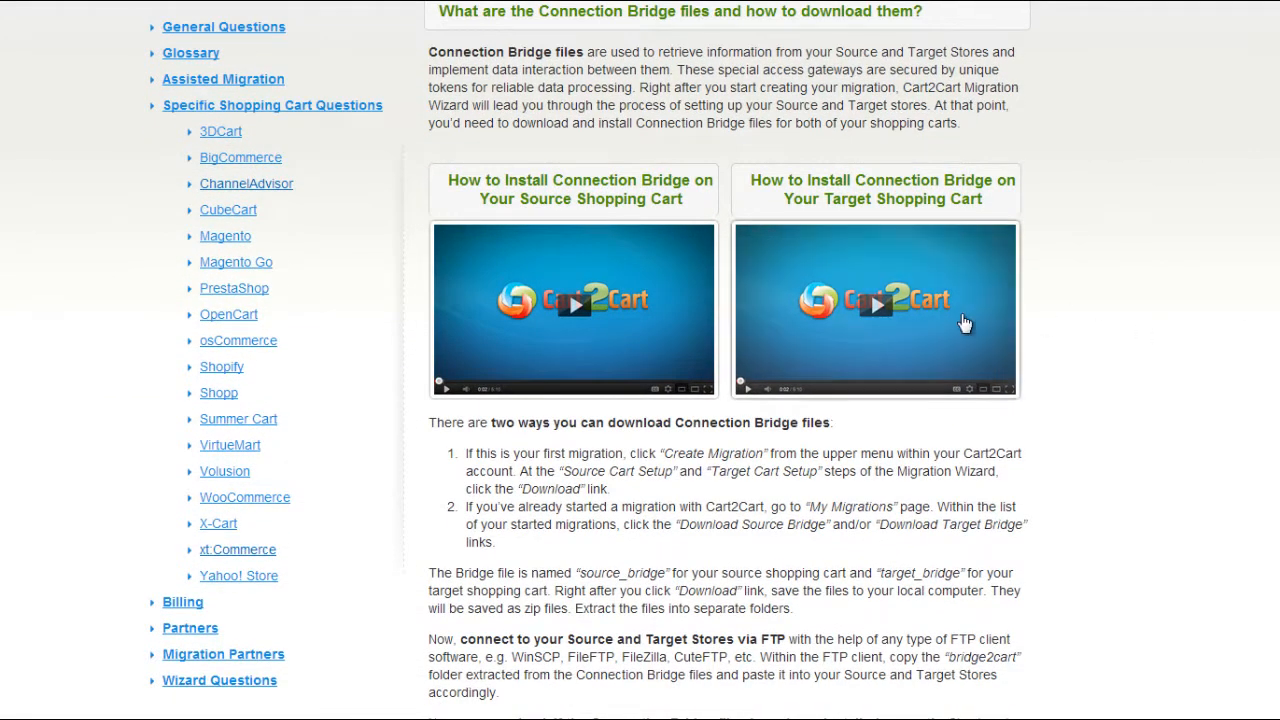
pyautogui.moveTo(890, 434)
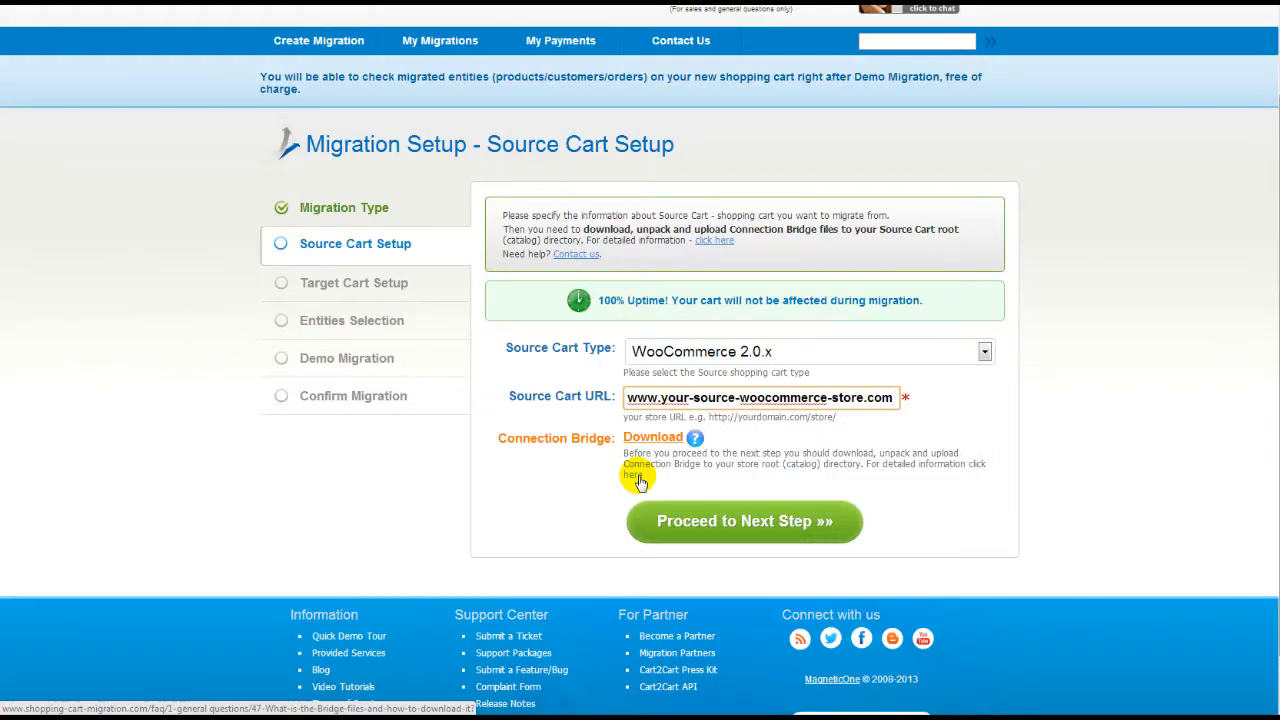
# Set Magento as the target cart with its store URL and continue to entity selection
pyautogui.click(744, 521)
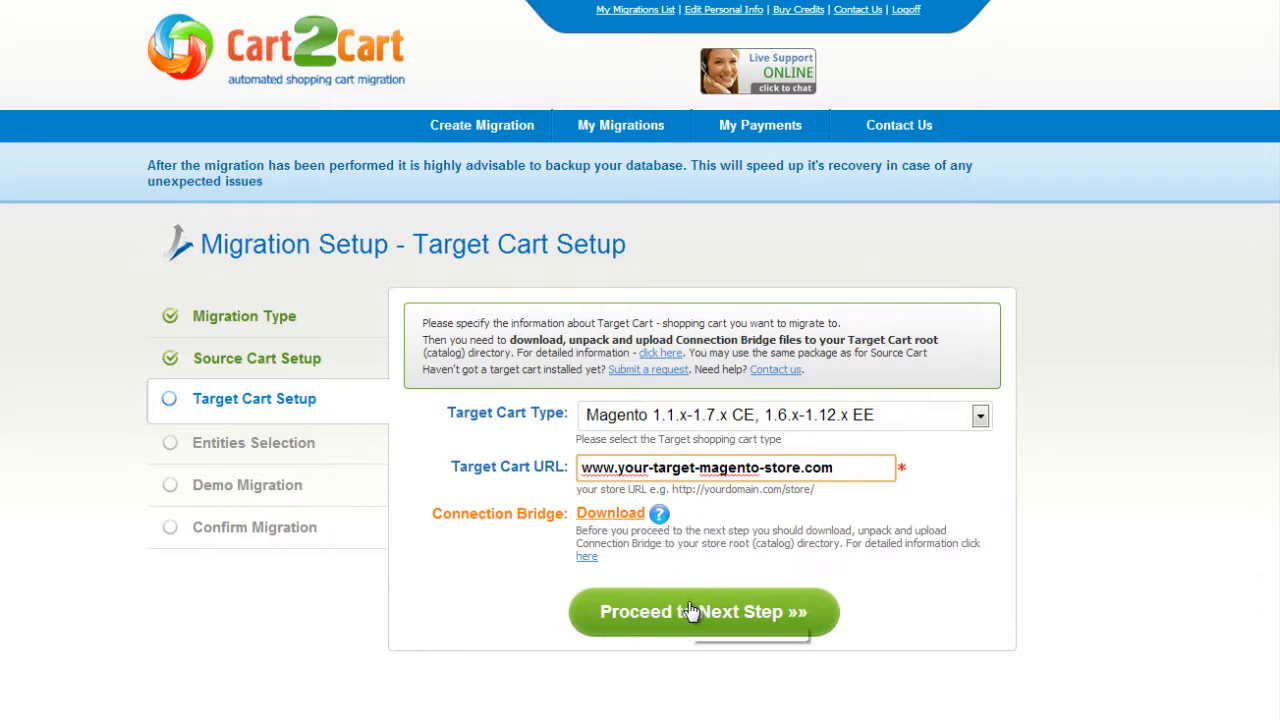
pyautogui.click(698, 612)
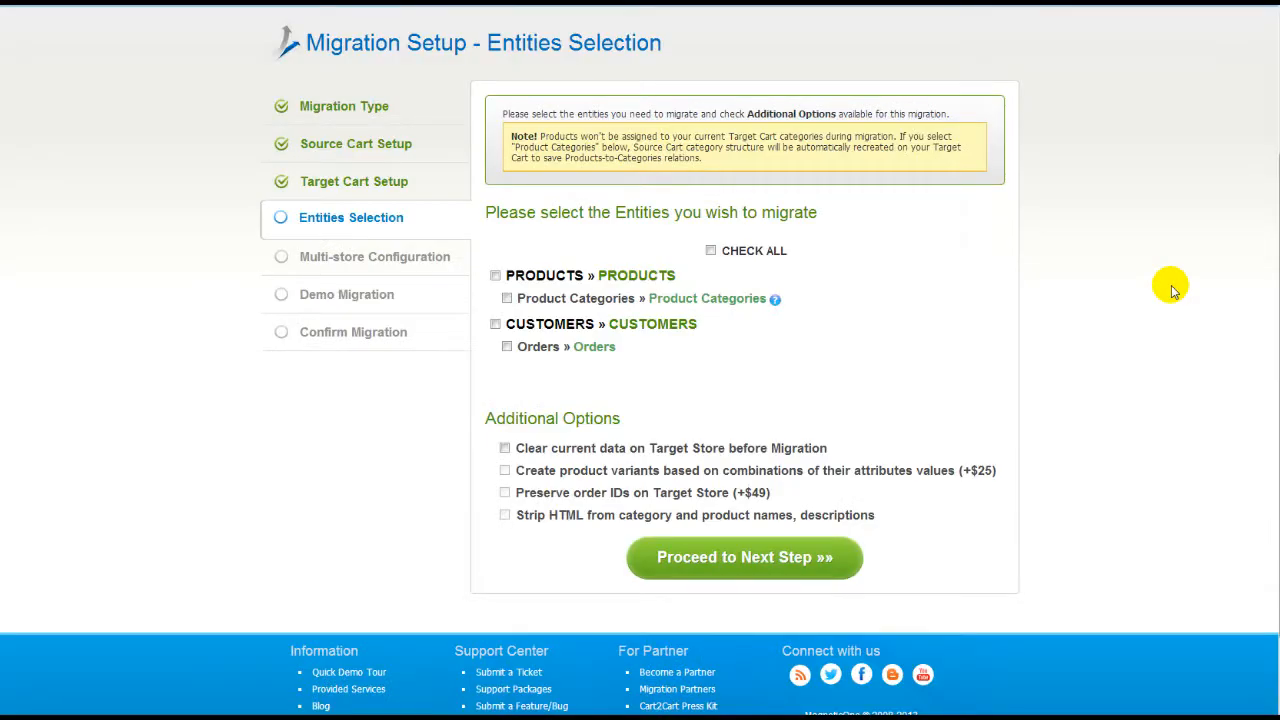
pyautogui.moveTo(486, 270)
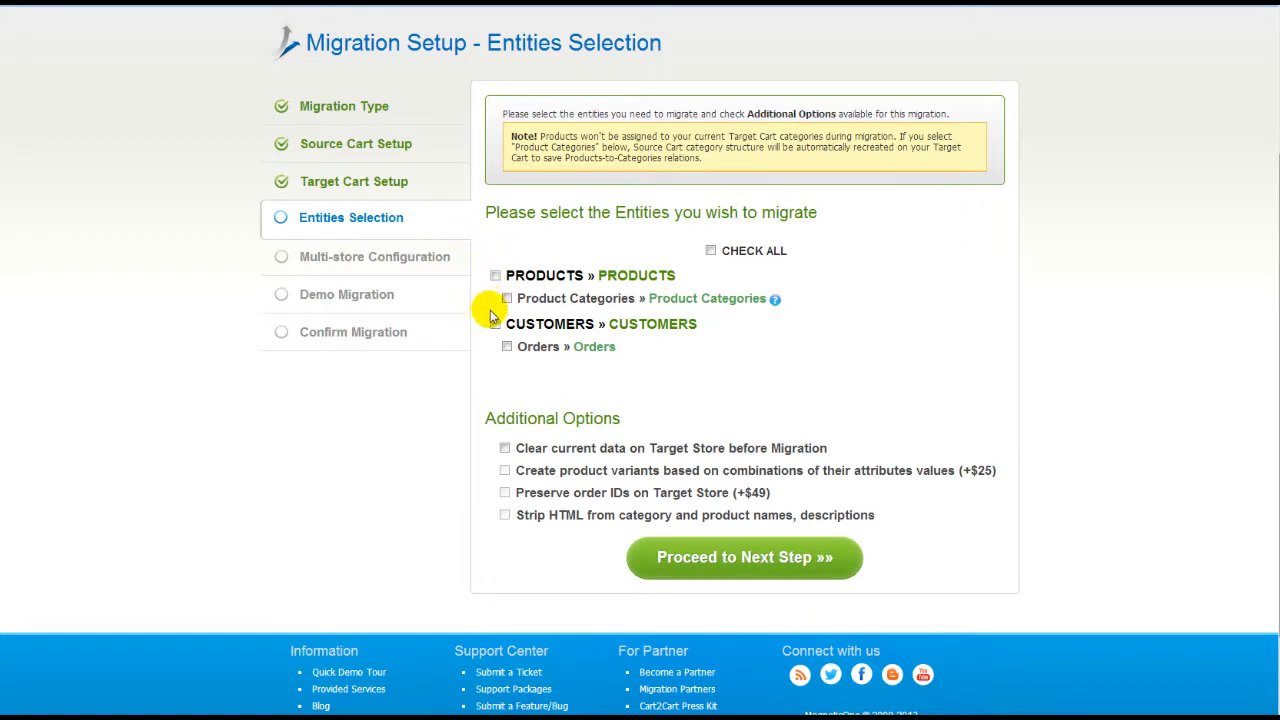
pyautogui.moveTo(537, 357)
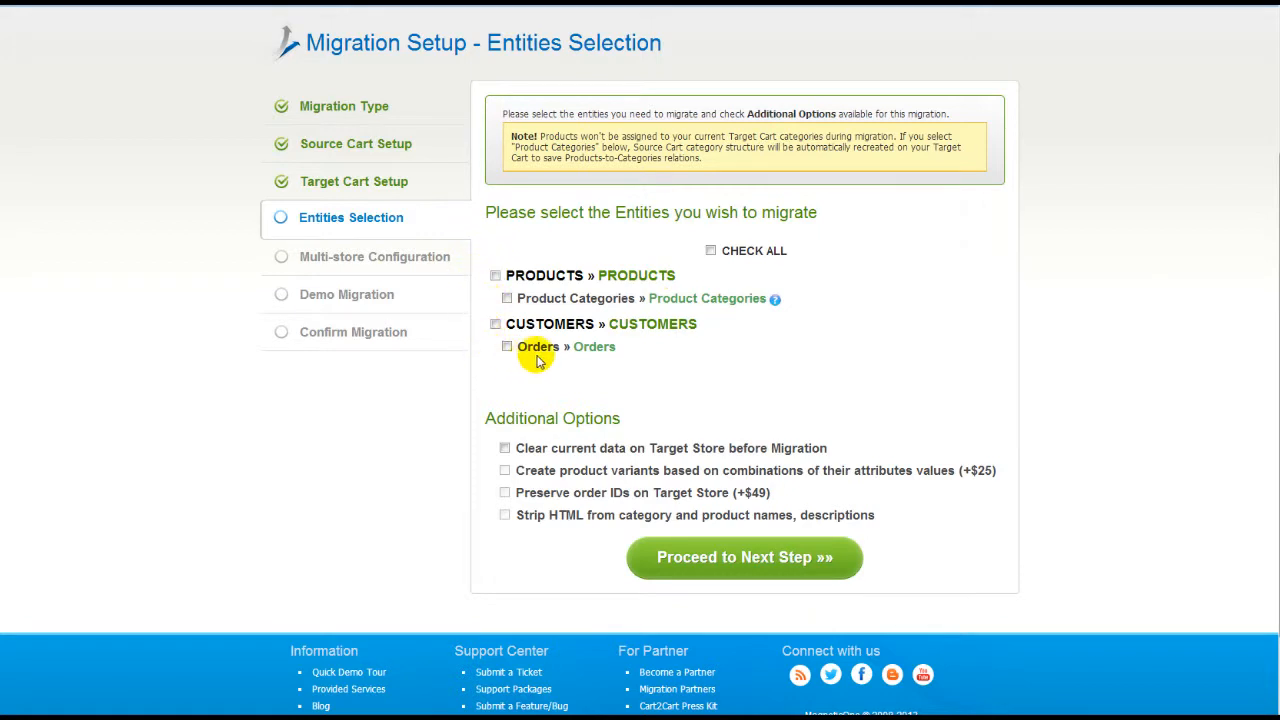
pyautogui.moveTo(853, 343)
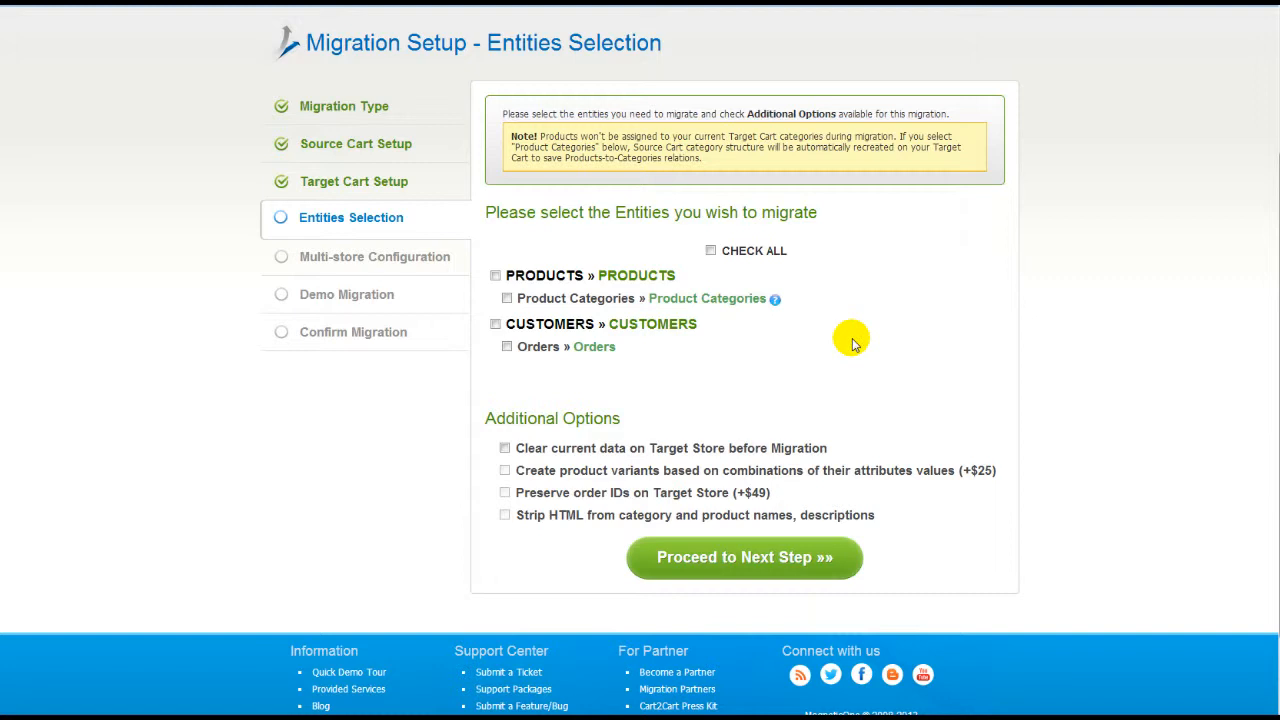
pyautogui.moveTo(762, 277)
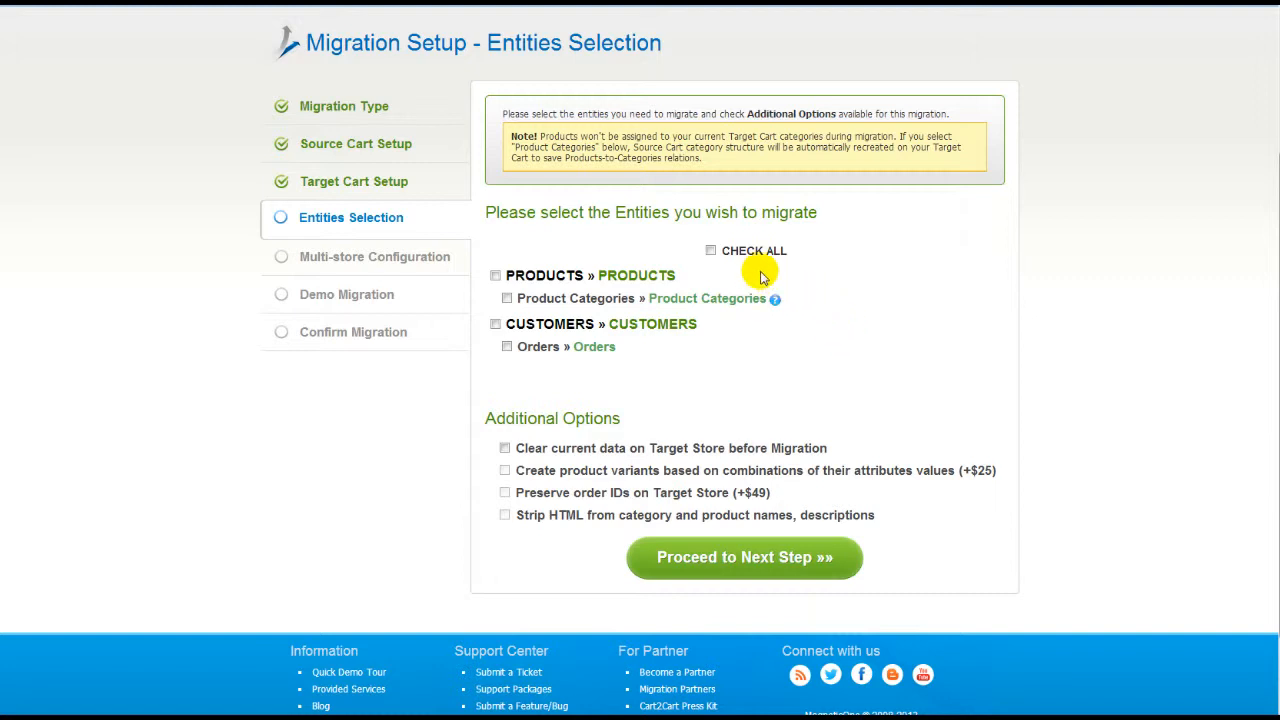
# Select all entities for migration, leaving additional options off, and continue to multi-store configuration
pyautogui.click(710, 251)
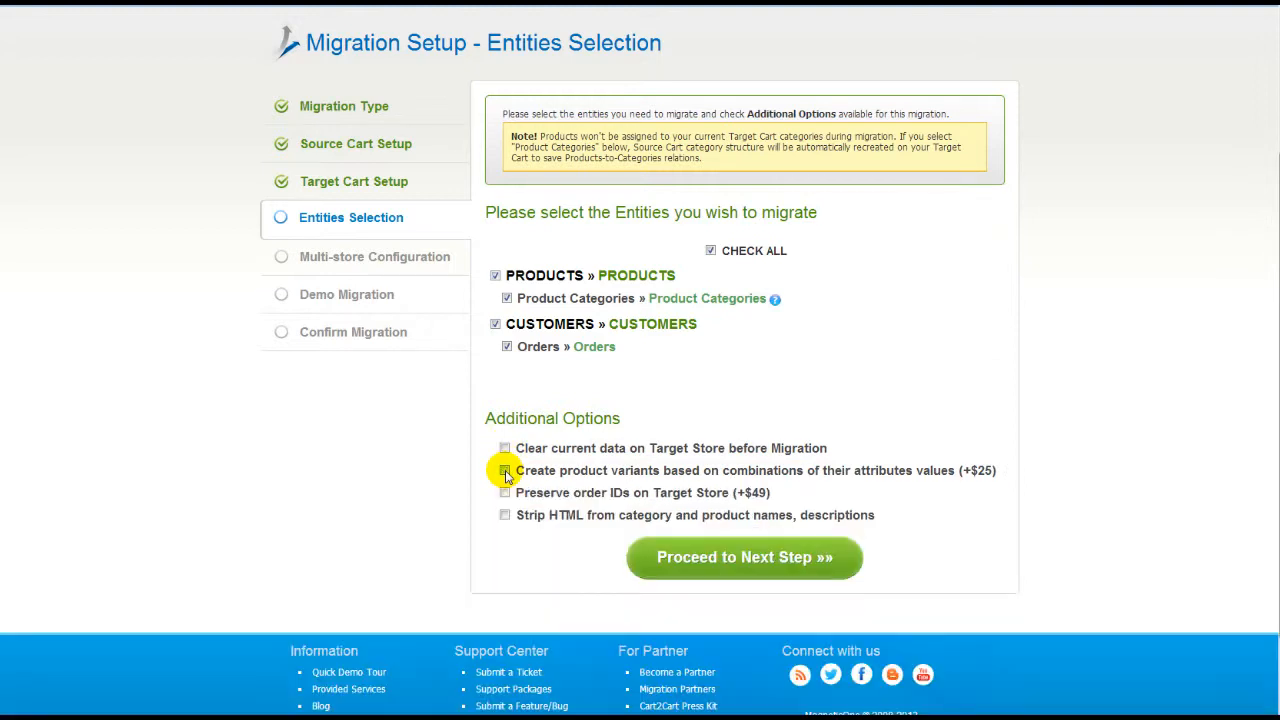
pyautogui.click(504, 448)
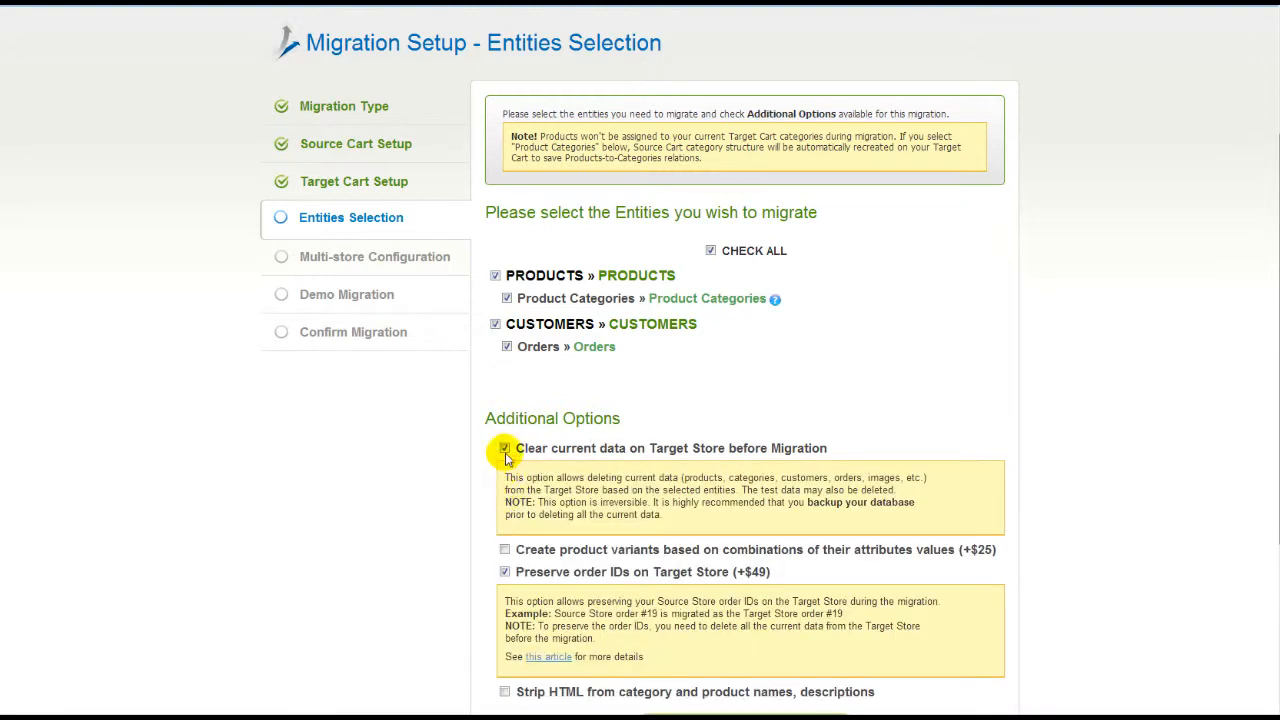
pyautogui.click(504, 448)
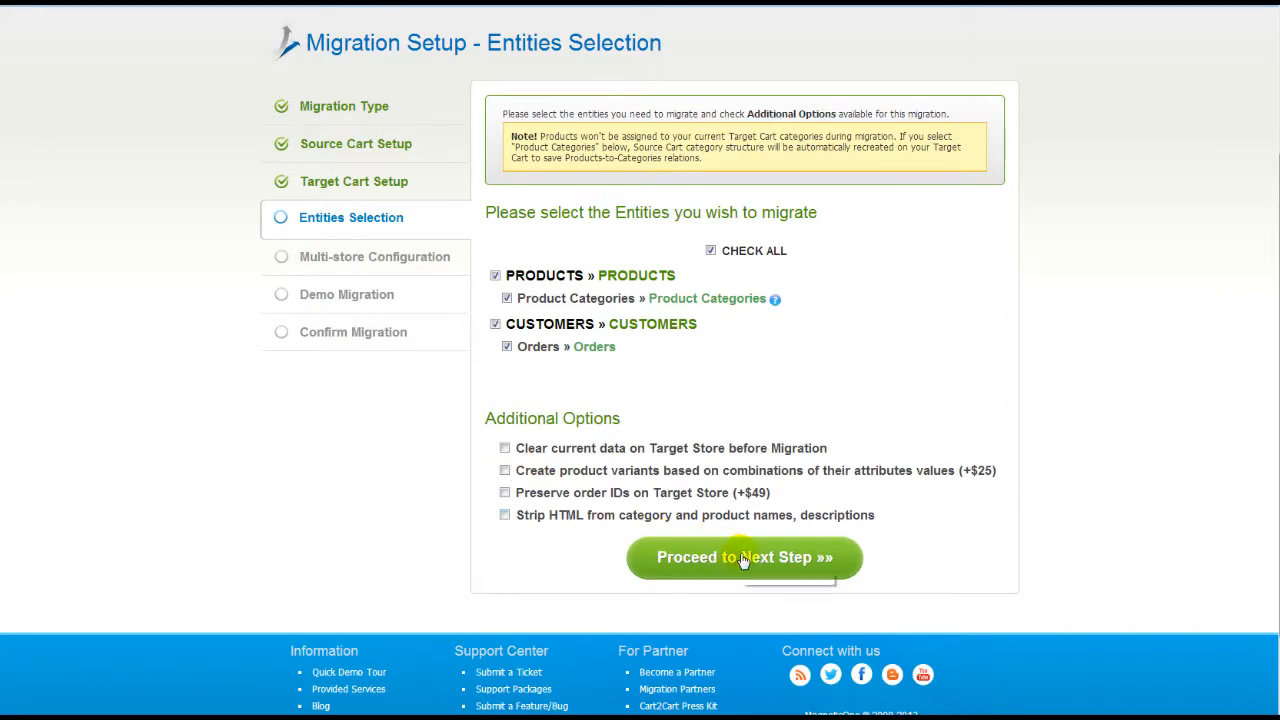
pyautogui.click(744, 557)
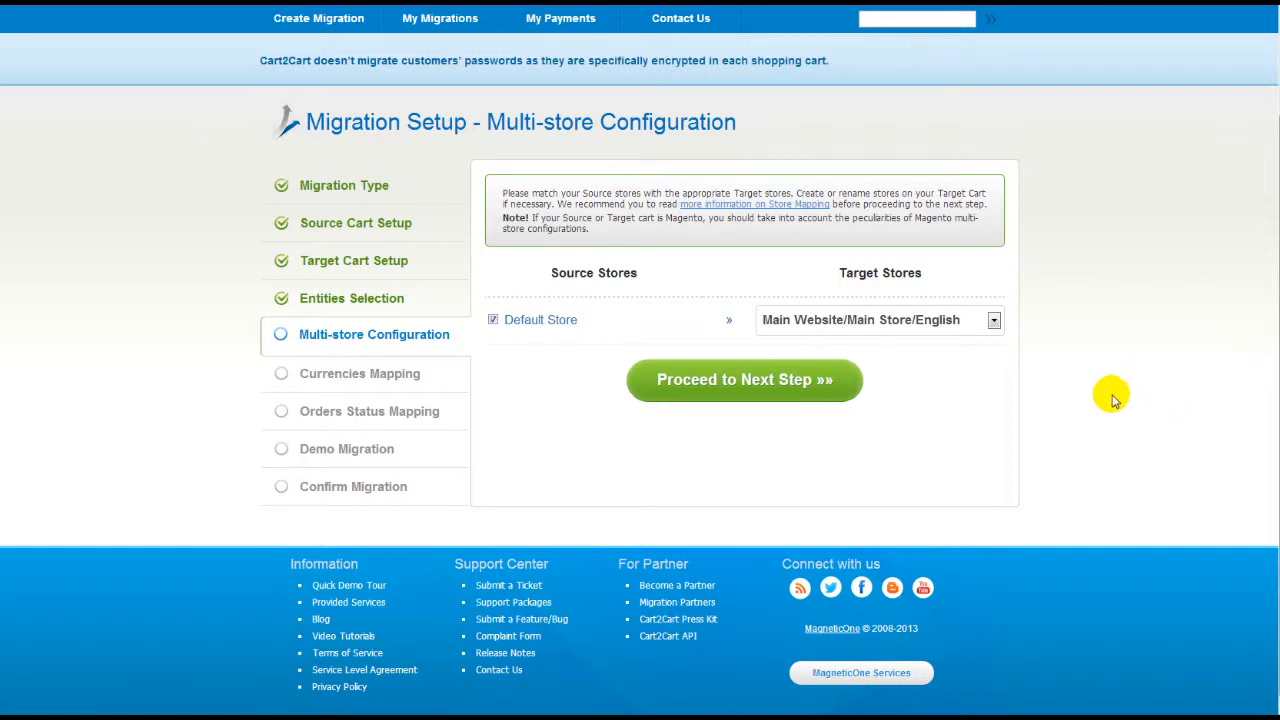
pyautogui.moveTo(843, 238)
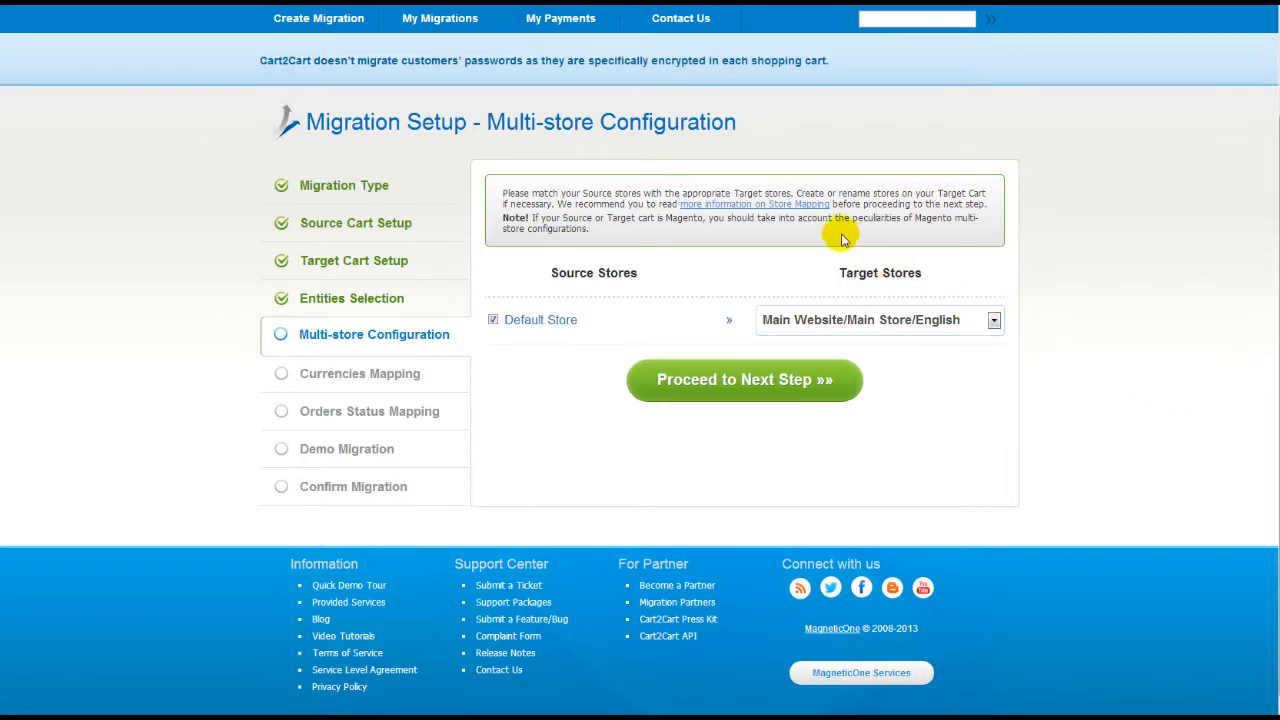
pyautogui.moveTo(793, 207)
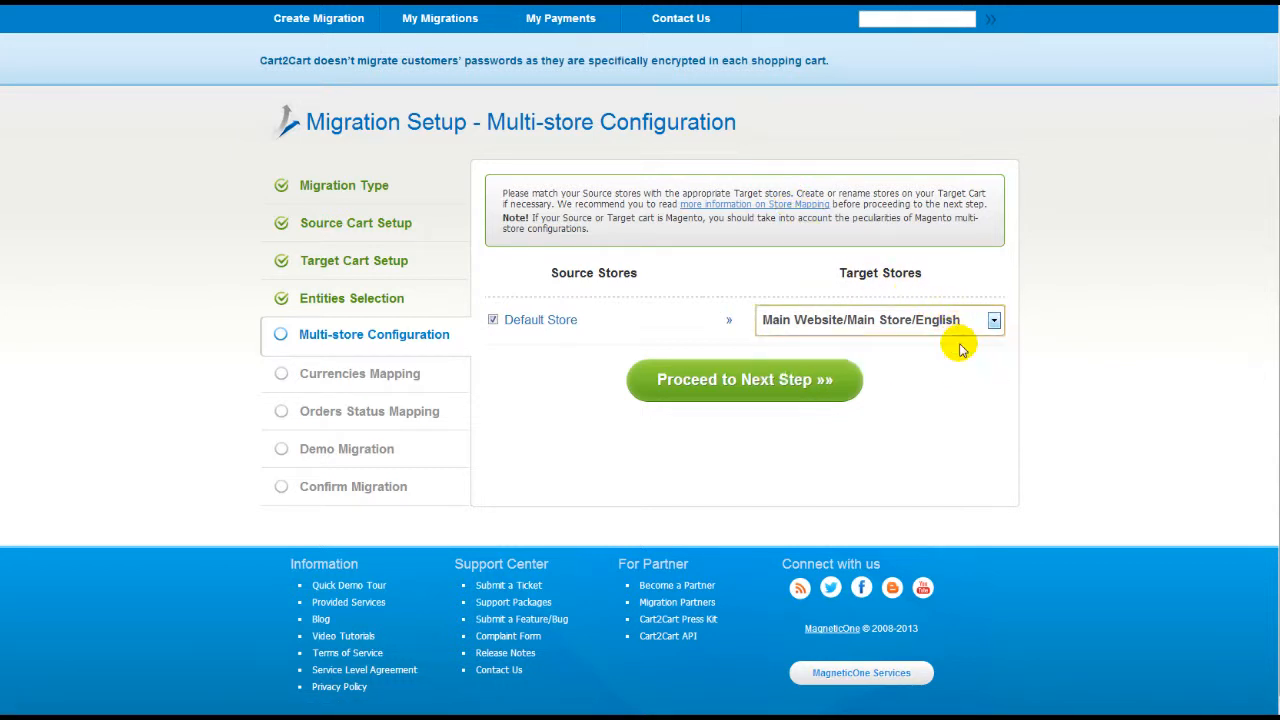
pyautogui.moveTo(825, 383)
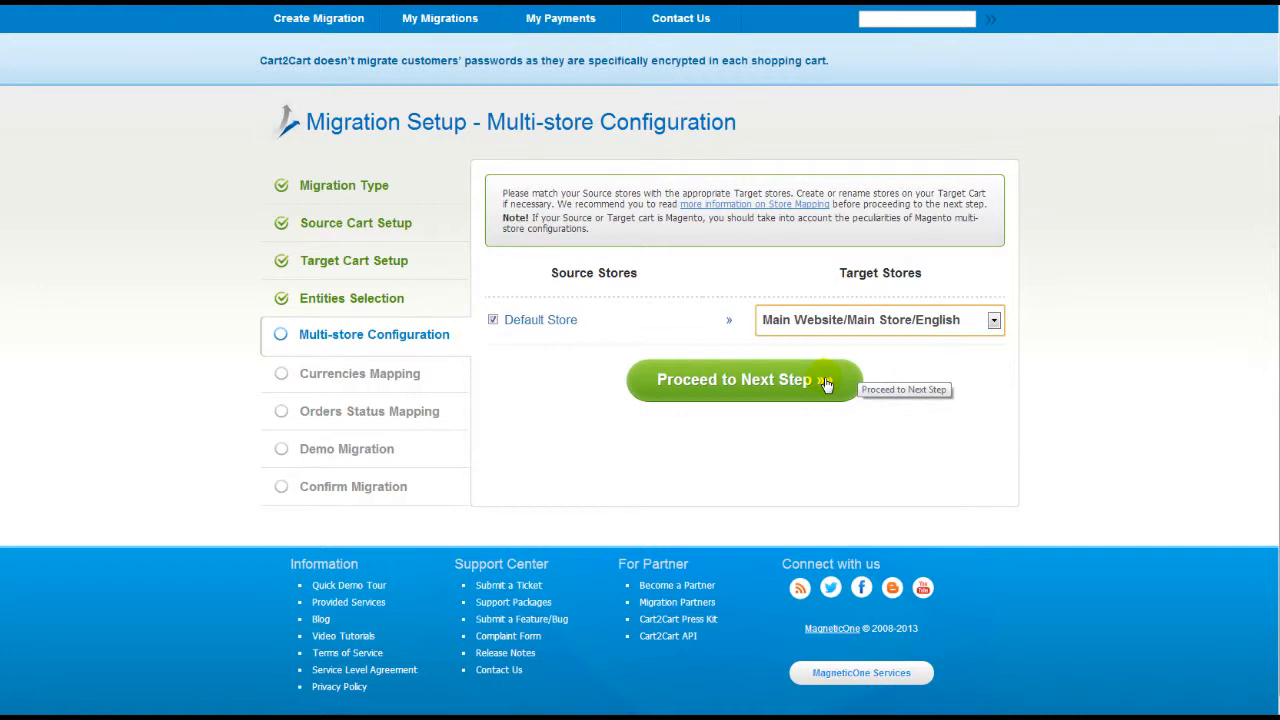
# Submit the Default Store mapping to Main Website/Main Store/English
pyautogui.click(742, 380)
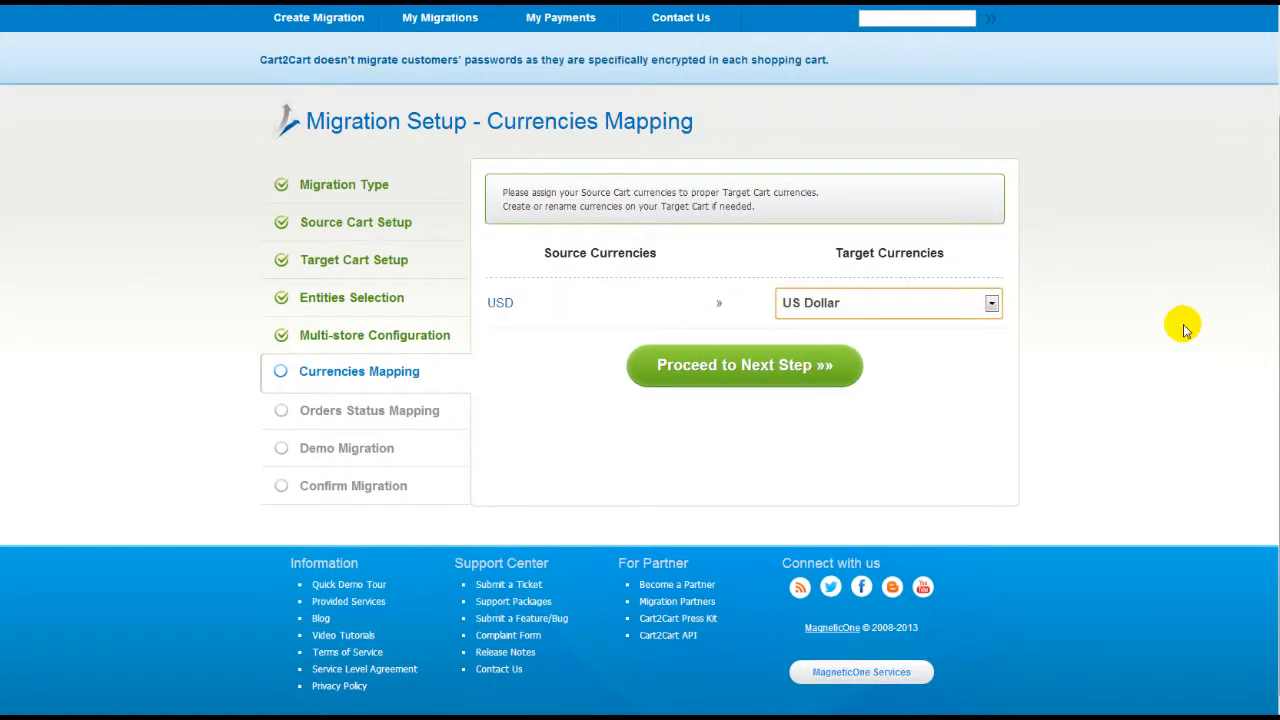
# Keep USD mapped to US Dollar and continue to Orders Status Mapping
pyautogui.click(990, 303)
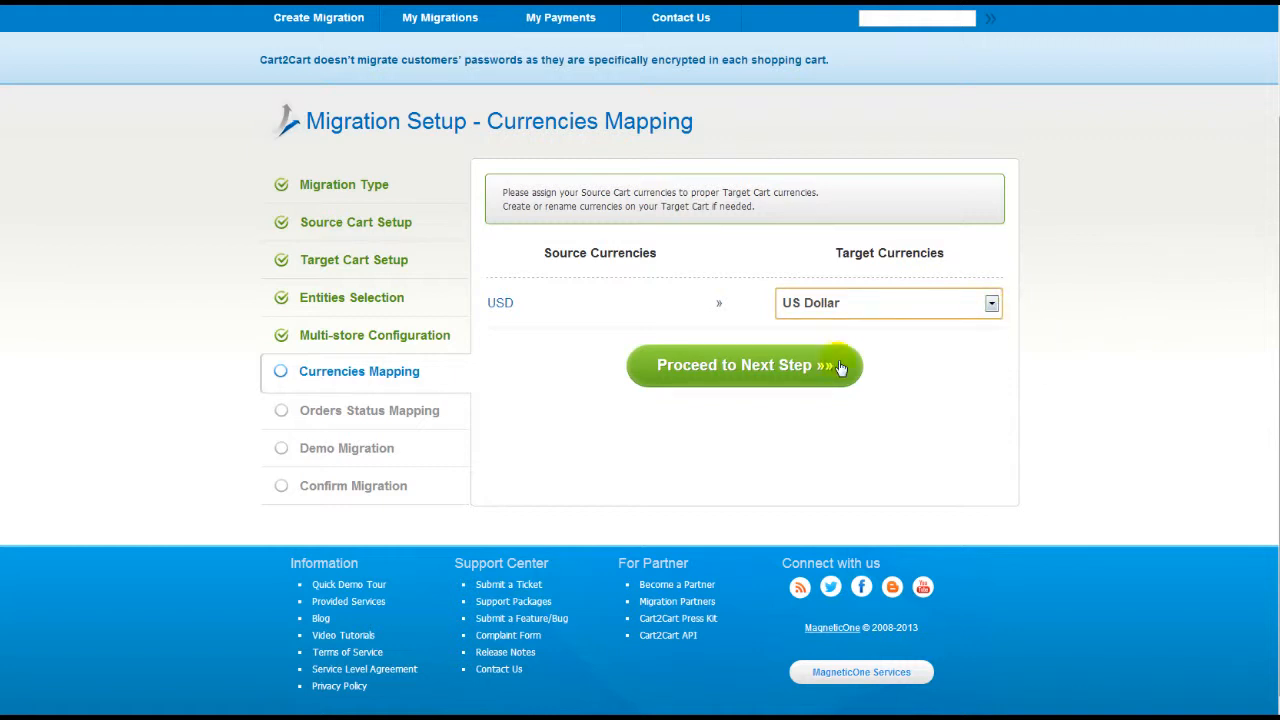
pyautogui.click(744, 365)
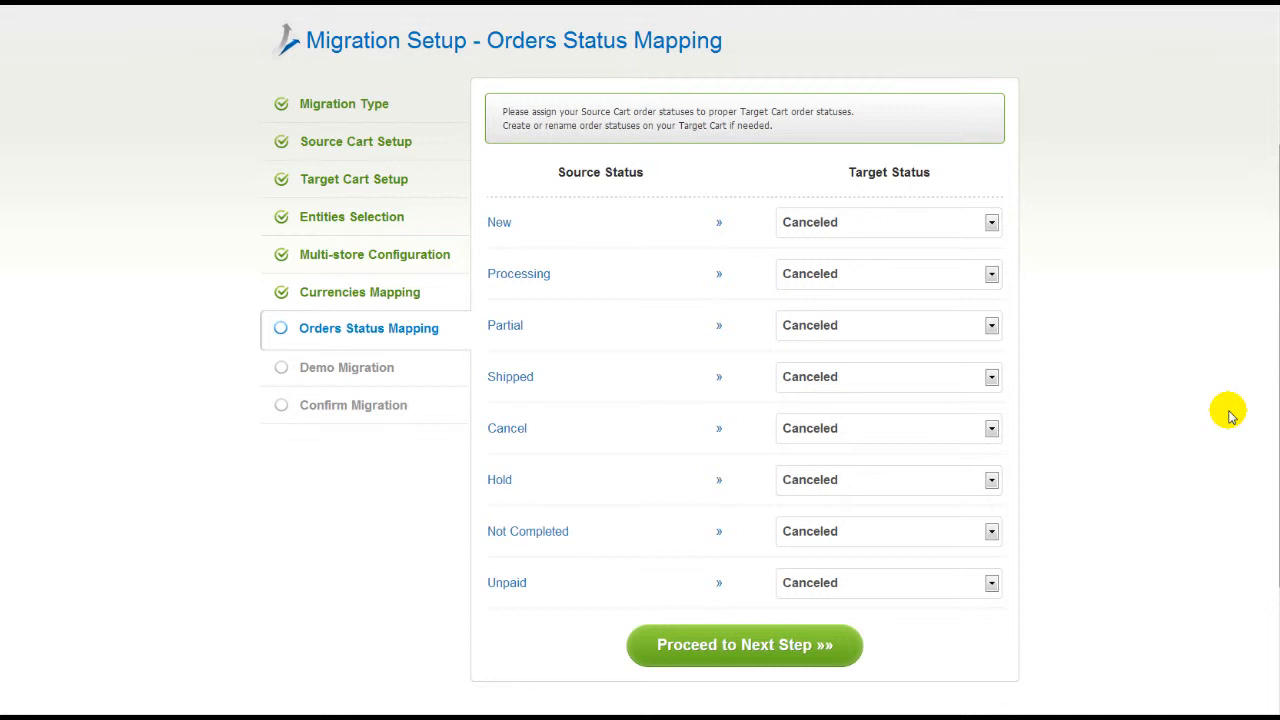
pyautogui.moveTo(1063, 273)
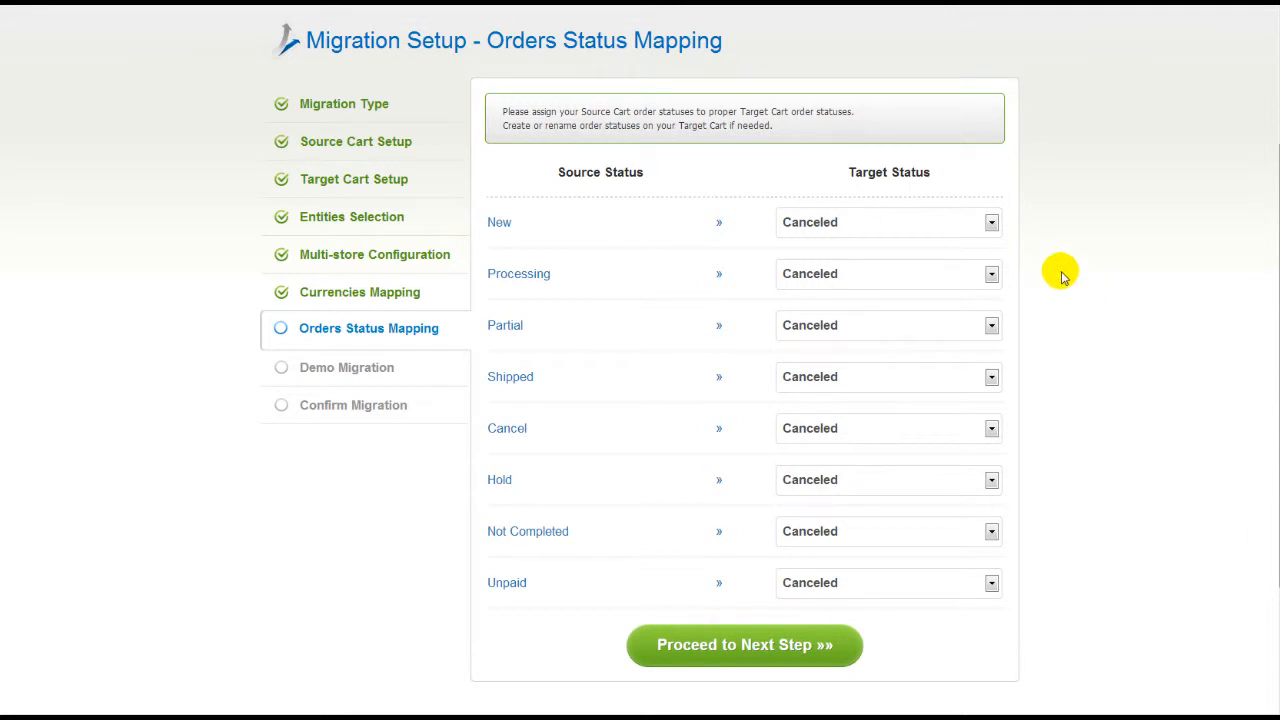
# Map New orders to the On Hold target status
pyautogui.click(991, 222)
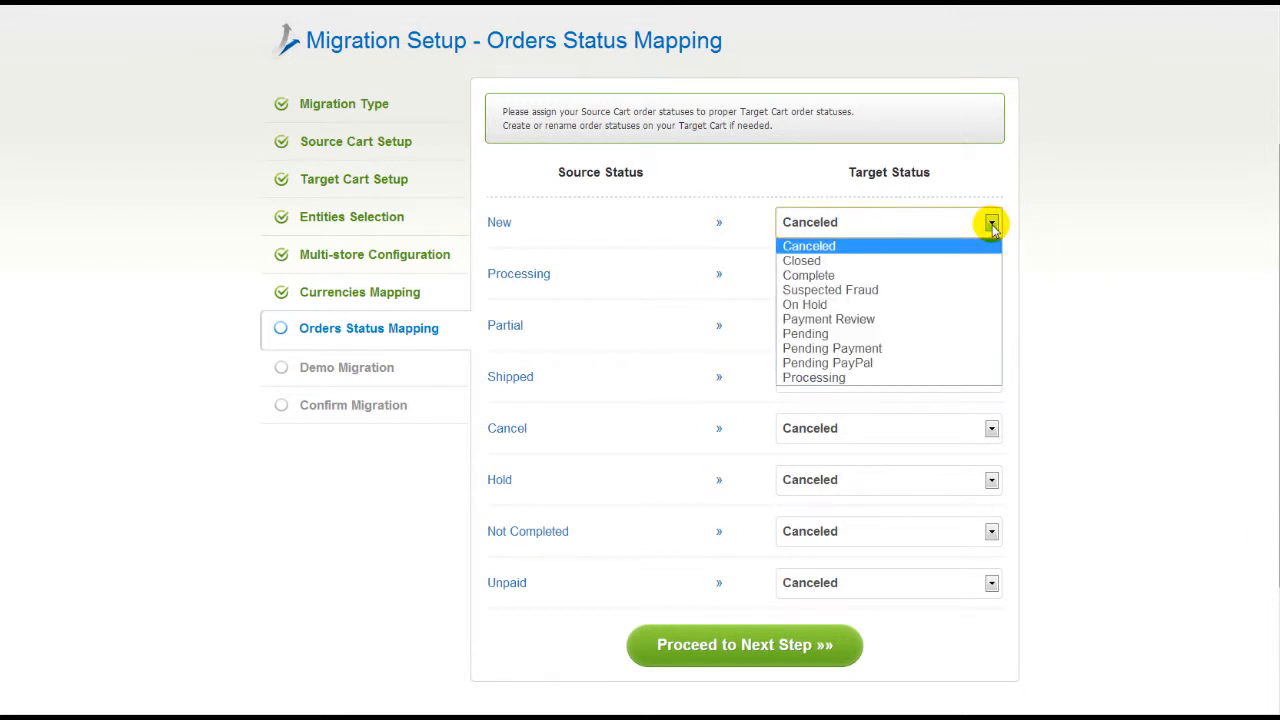
pyautogui.click(805, 304)
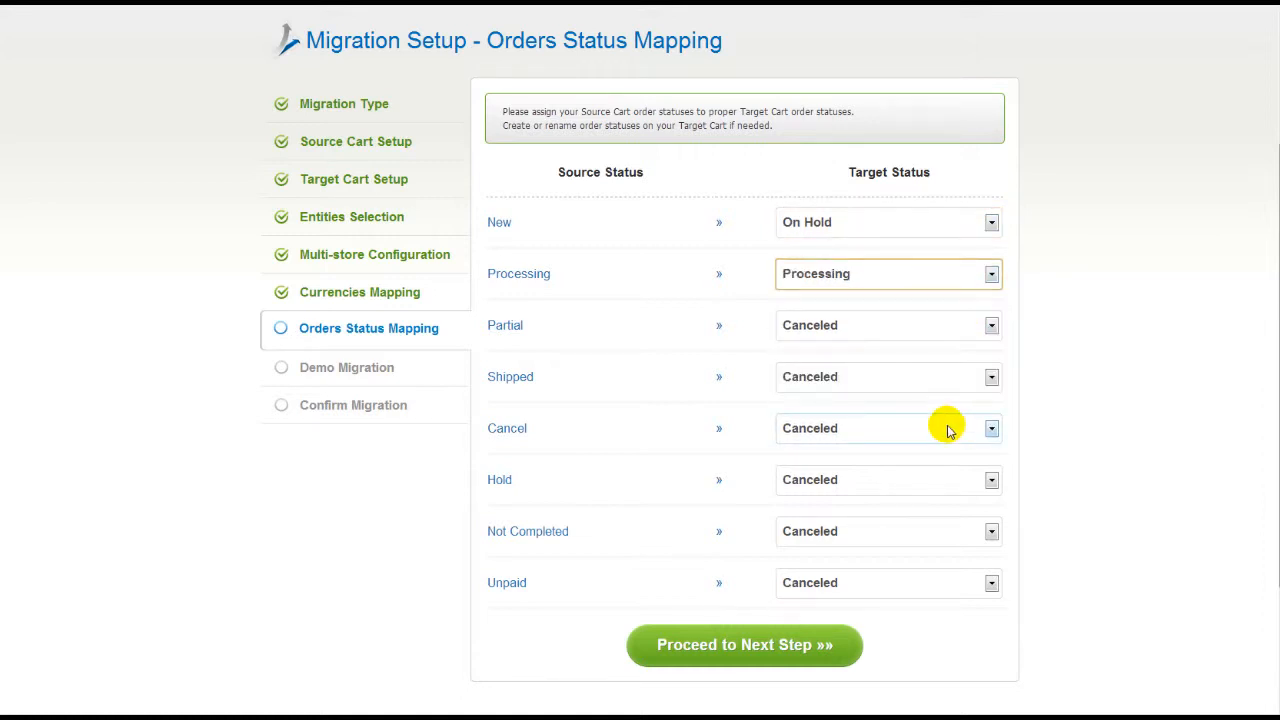
pyautogui.moveTo(813, 650)
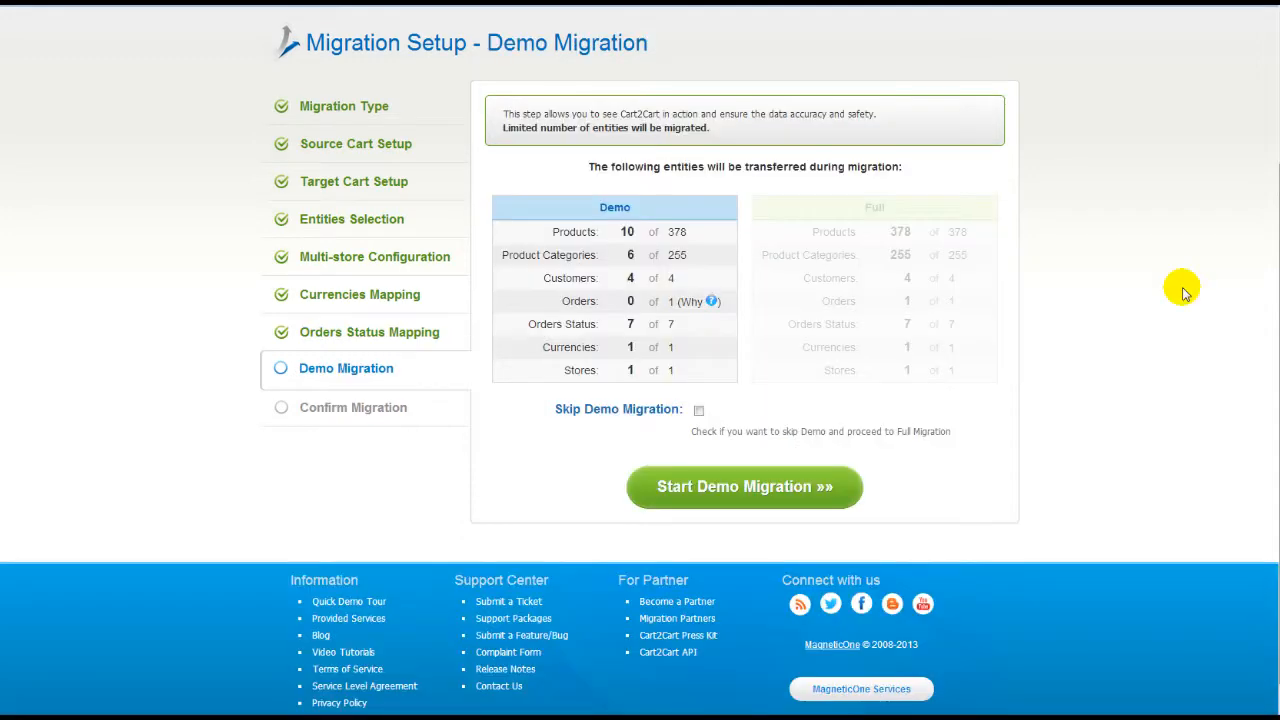
pyautogui.moveTo(741, 221)
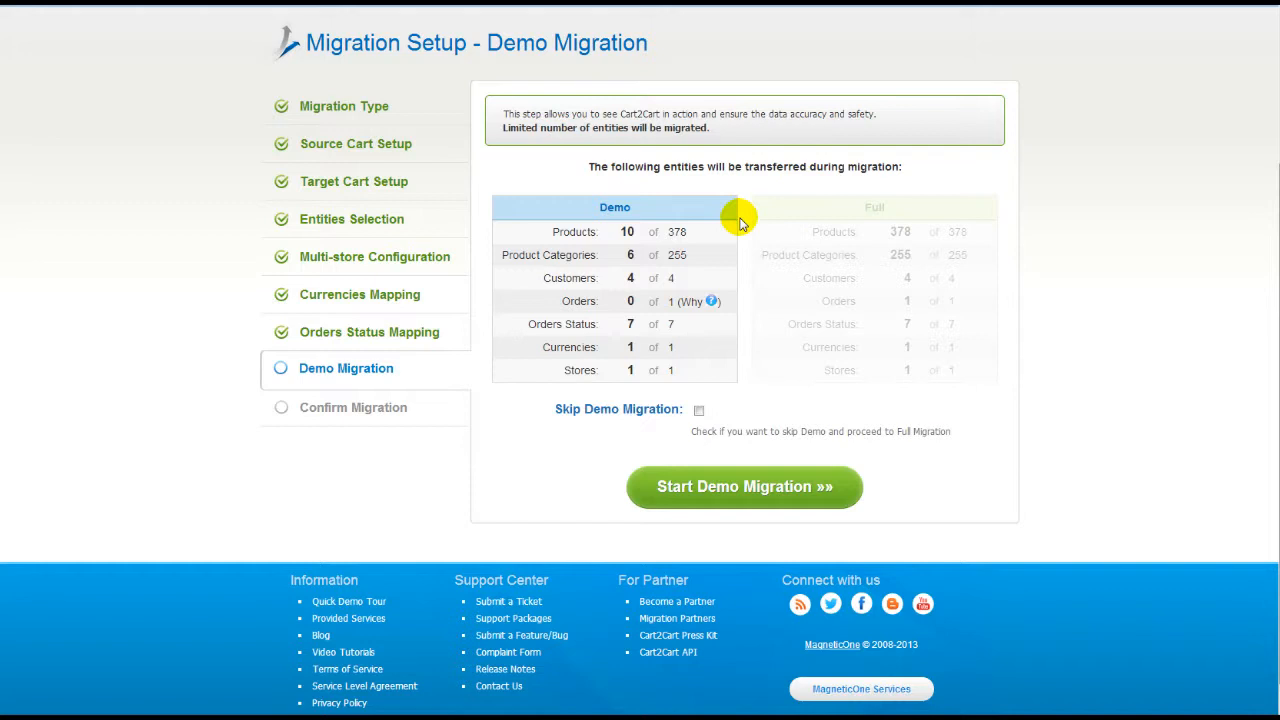
pyautogui.moveTo(738, 372)
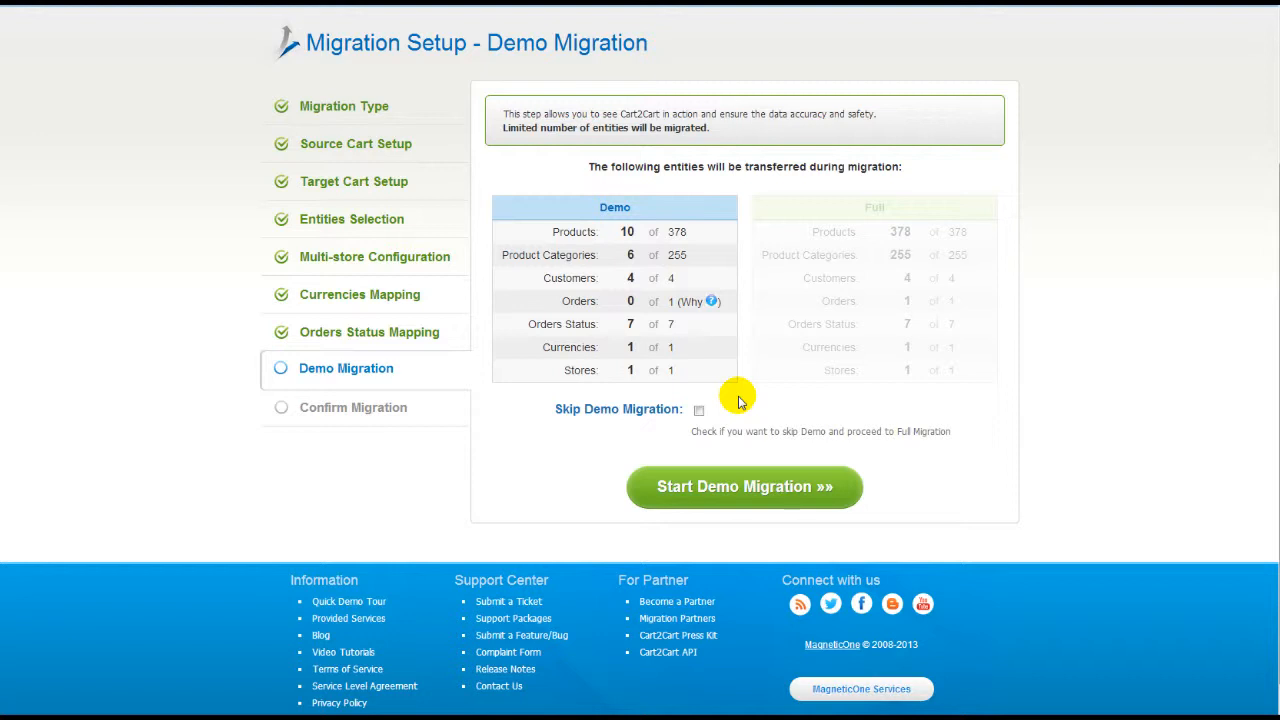
pyautogui.moveTo(702, 412)
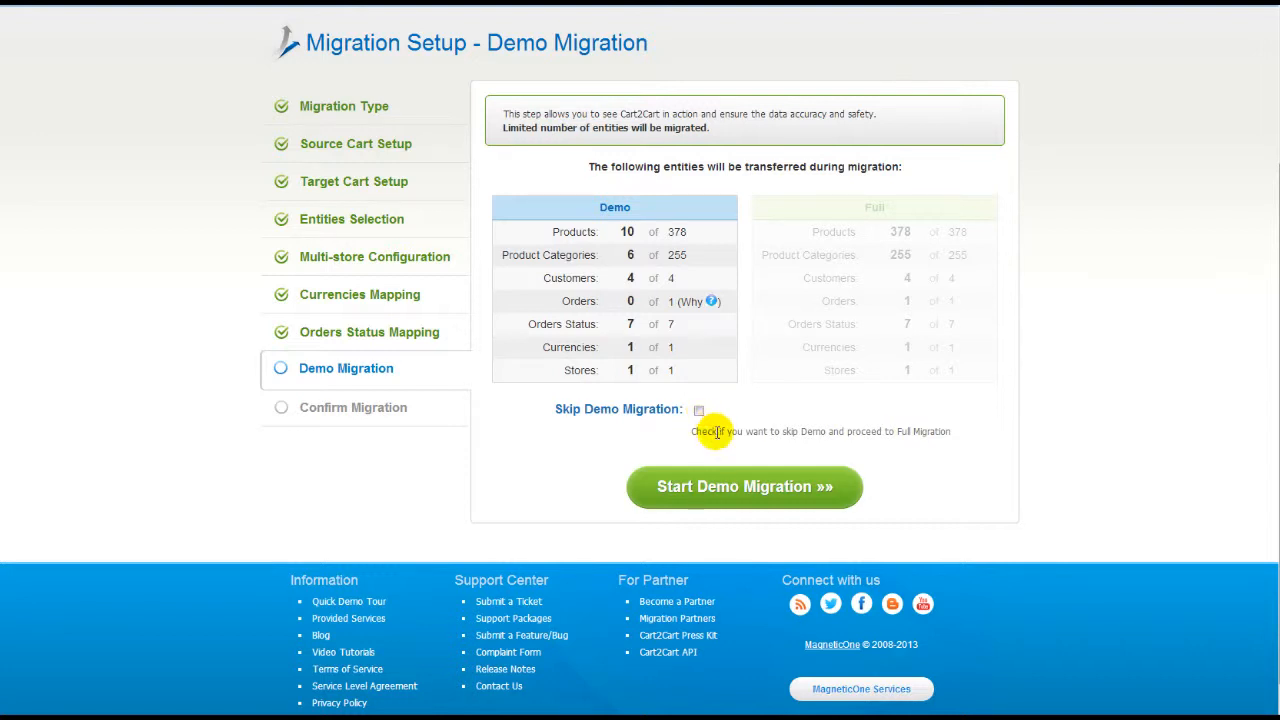
pyautogui.moveTo(742, 487)
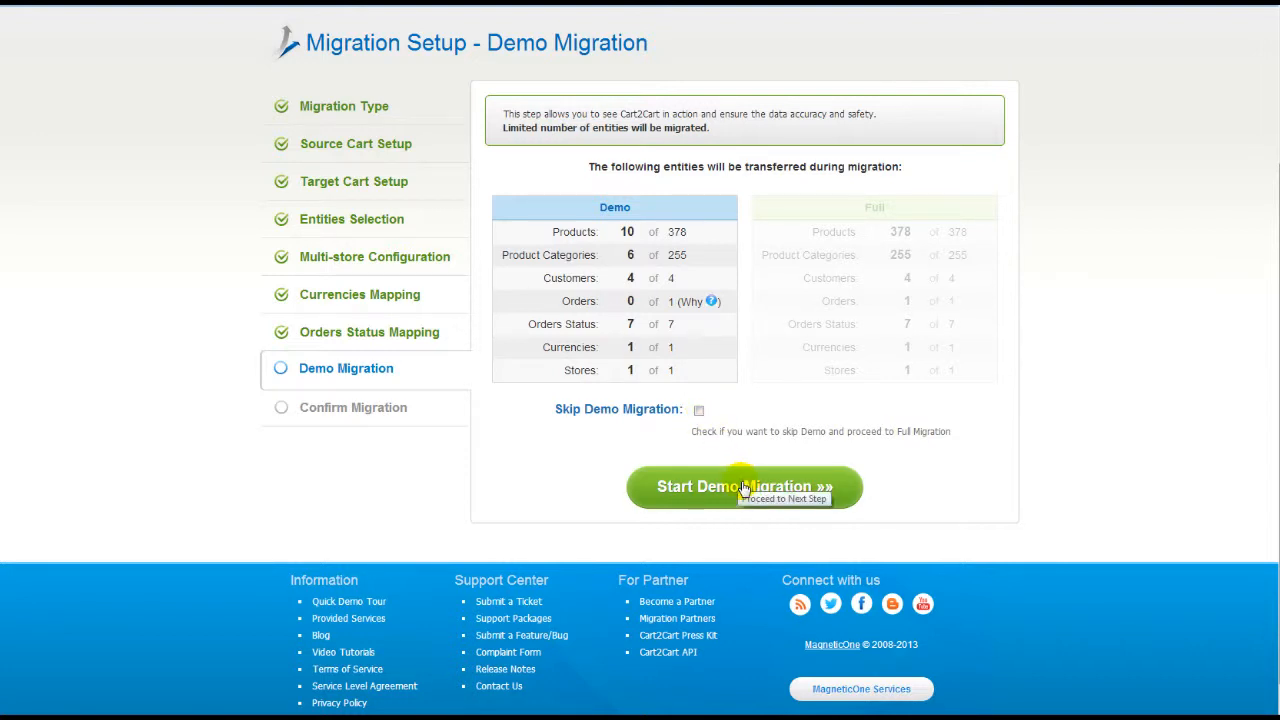
# Launch the demo migration of 10 products, 6 categories and 4 customers
pyautogui.click(743, 486)
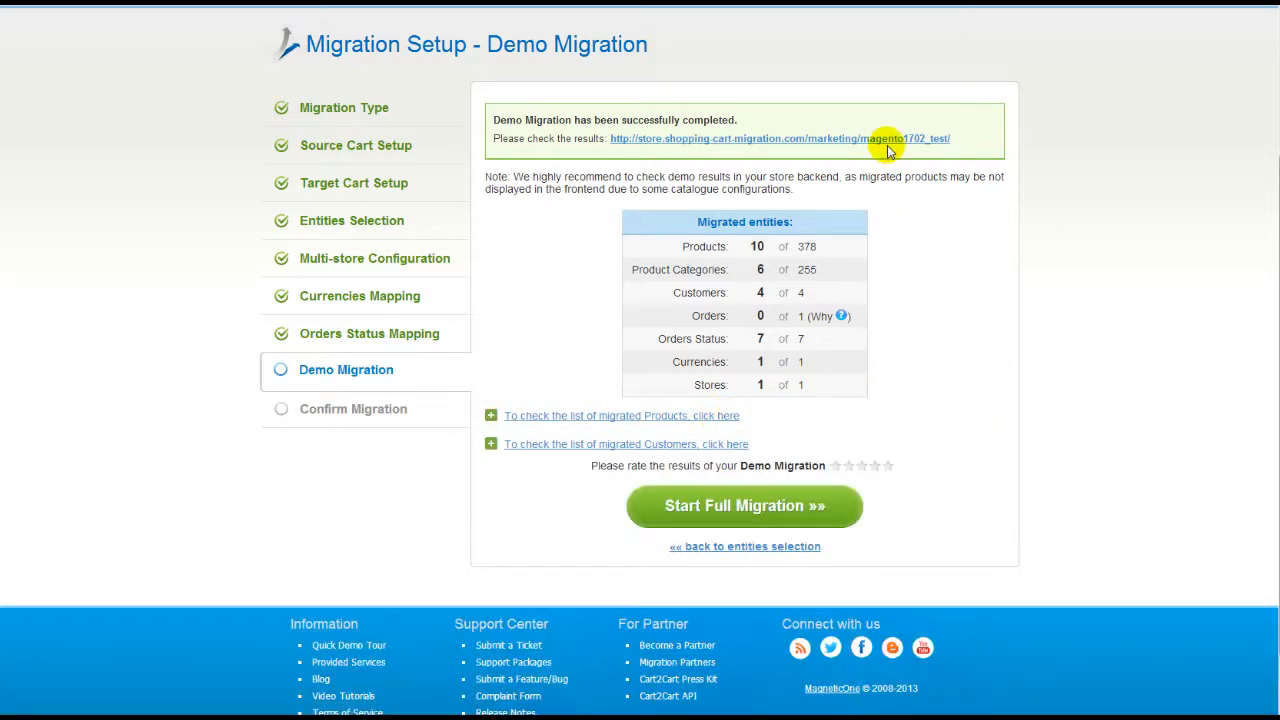
# Check demo results in the target store, rate the demo with stars, and move to full migration
pyautogui.click(895, 138)
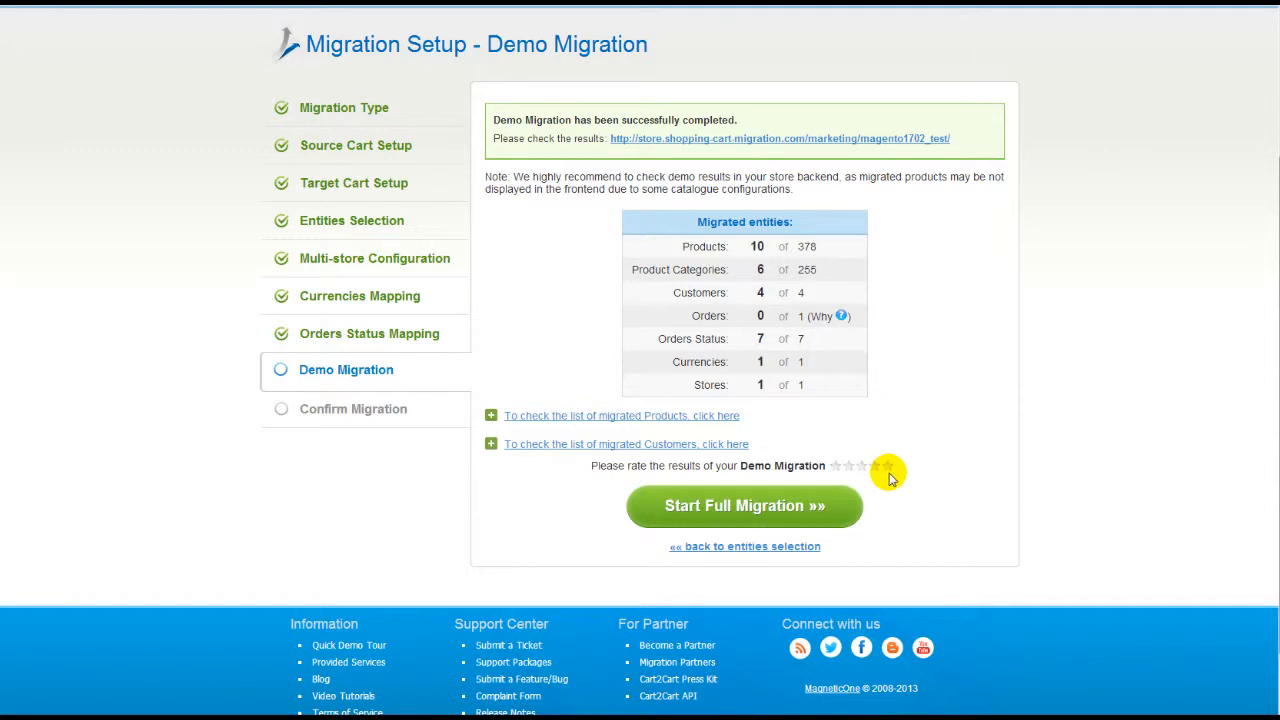
pyautogui.click(886, 466)
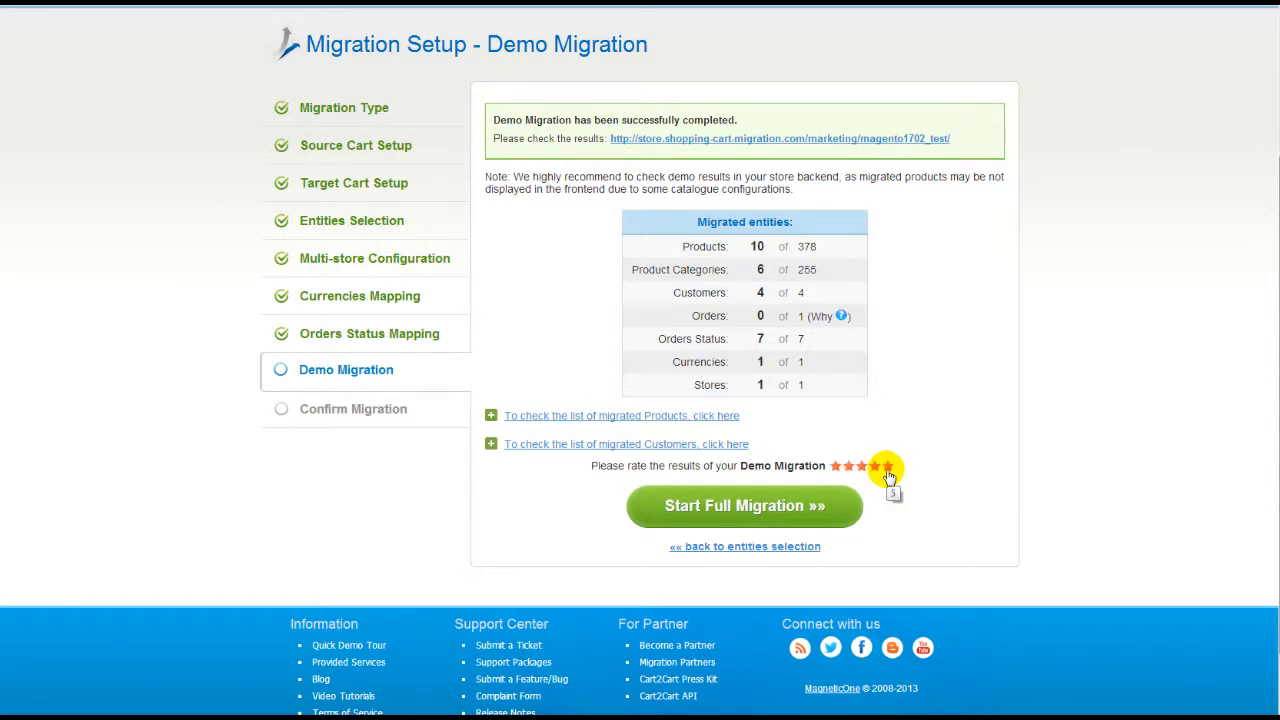
pyautogui.moveTo(827, 508)
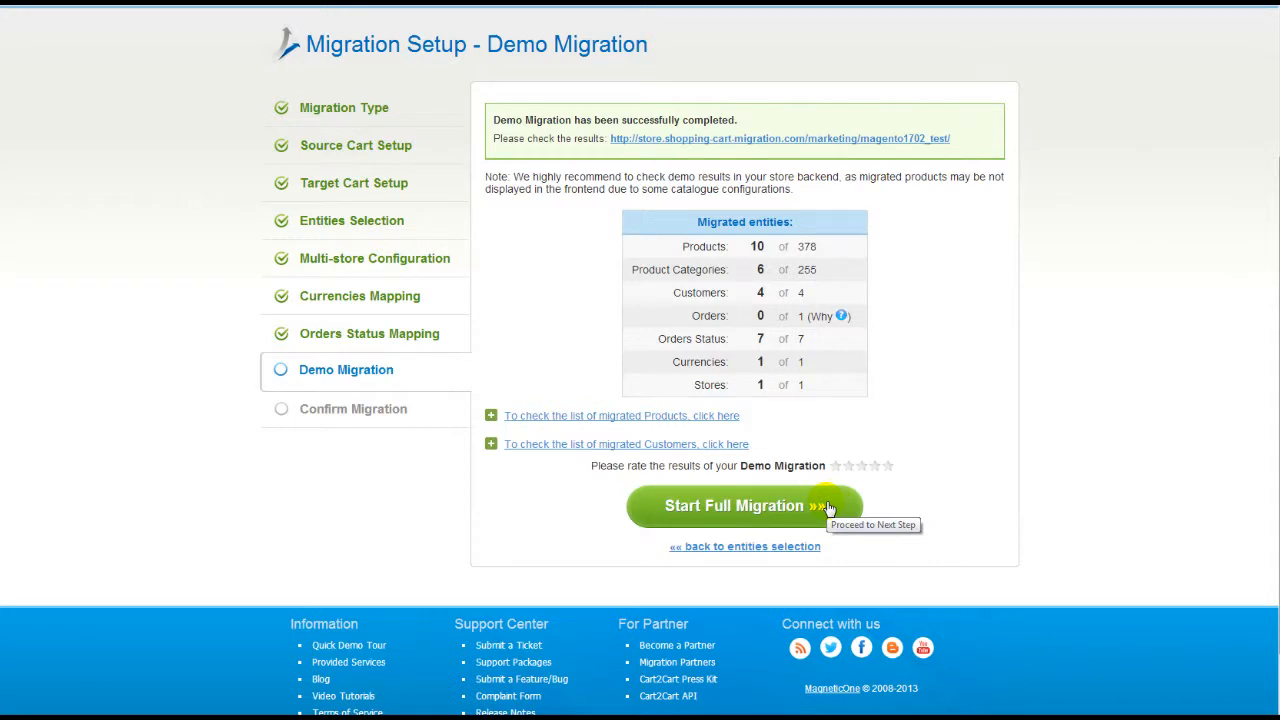
pyautogui.click(734, 505)
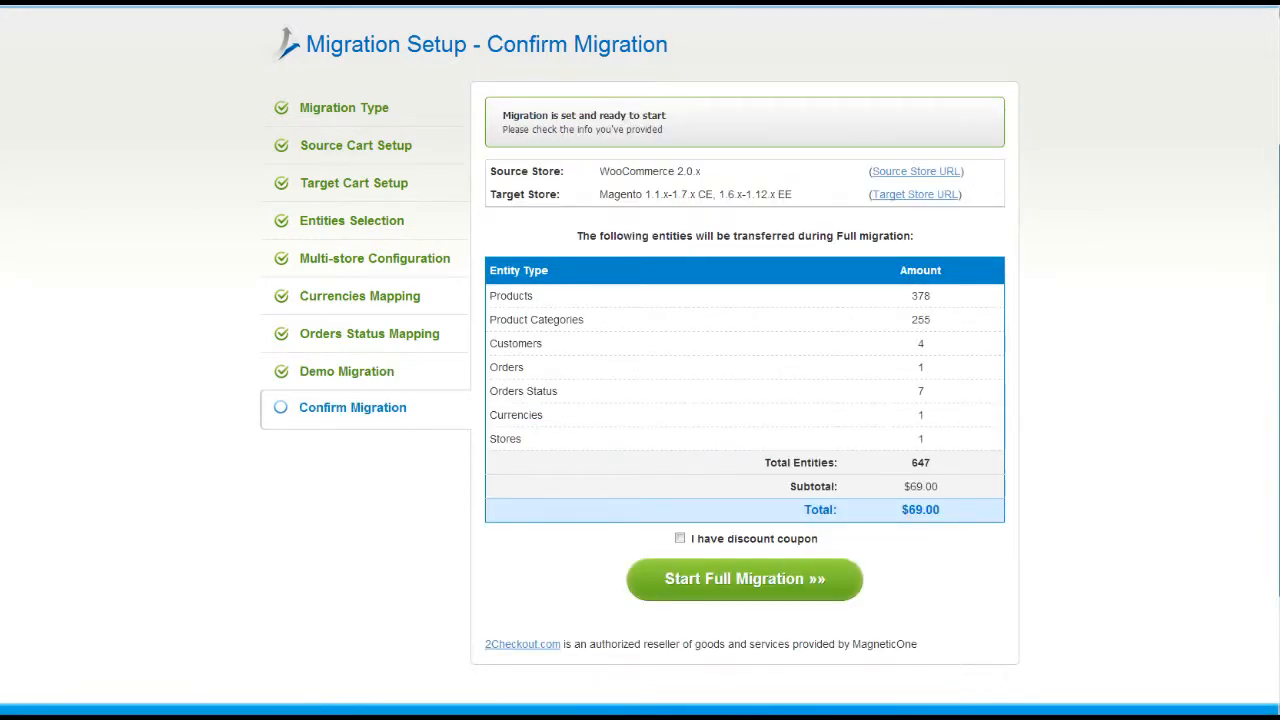
pyautogui.moveTo(1013, 289)
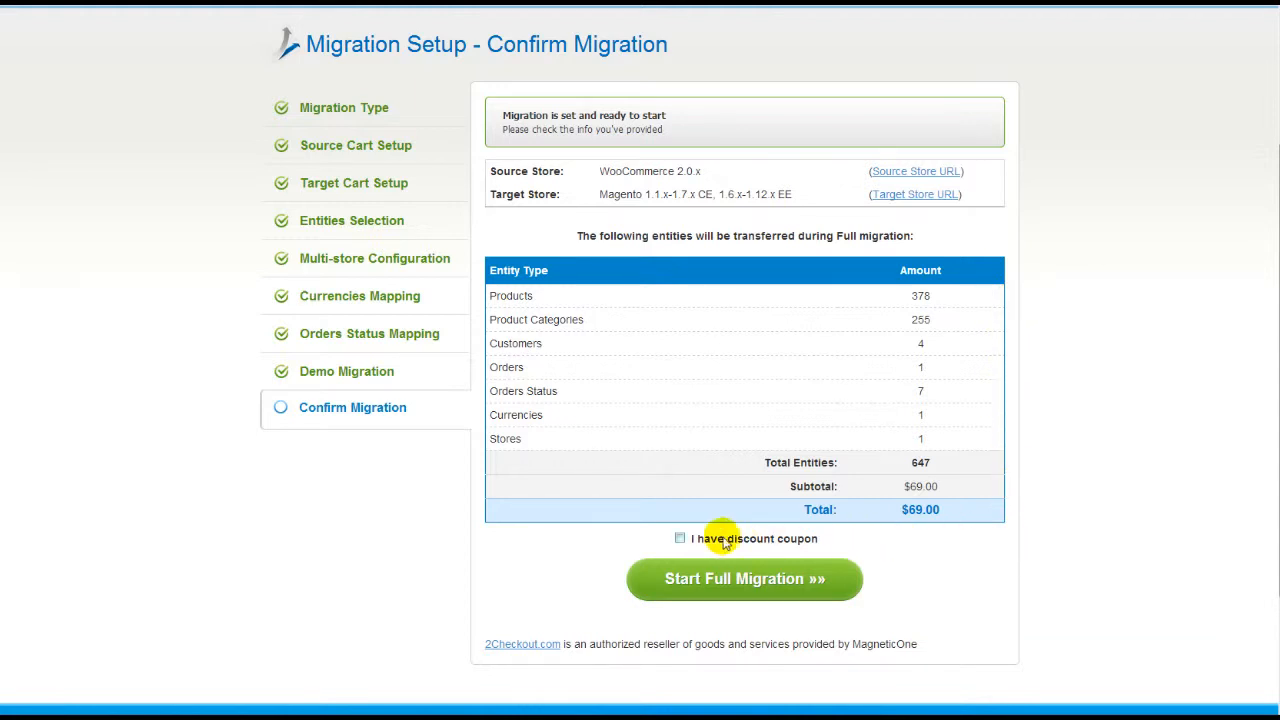
# Leave the discount coupon unused and launch the full migration of 647 entities for $69.00
pyautogui.click(679, 538)
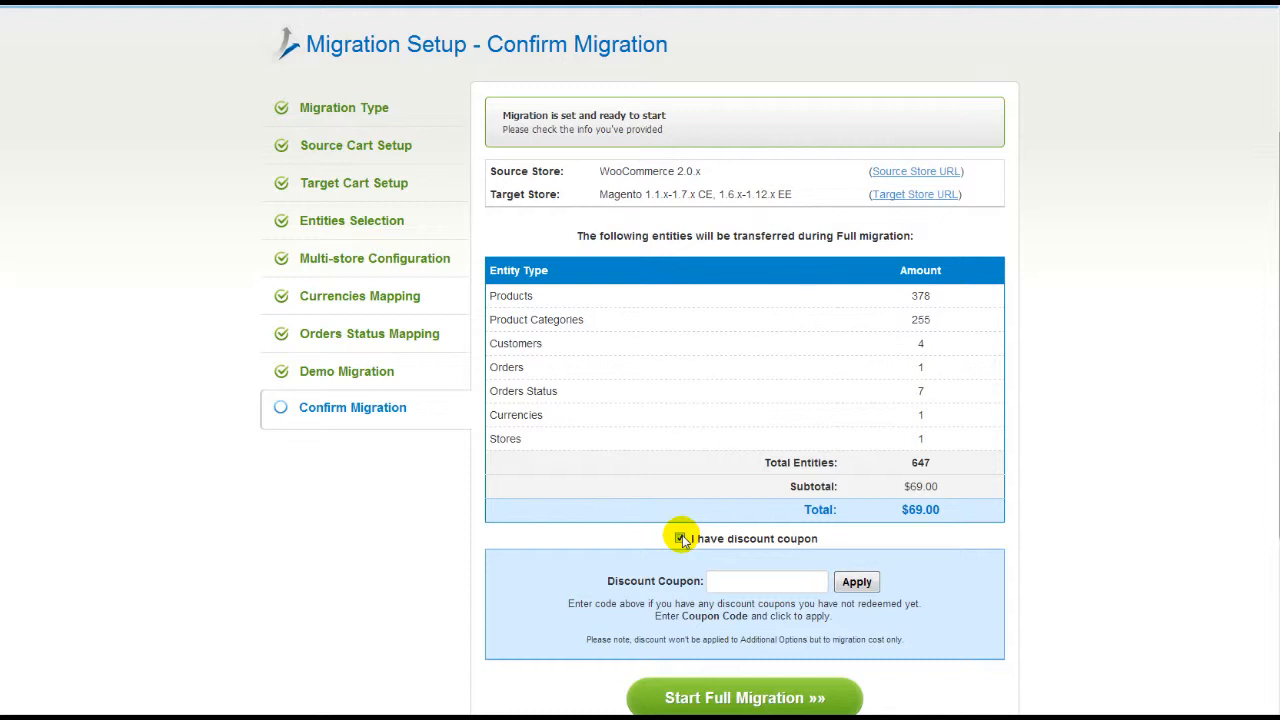
pyautogui.click(679, 538)
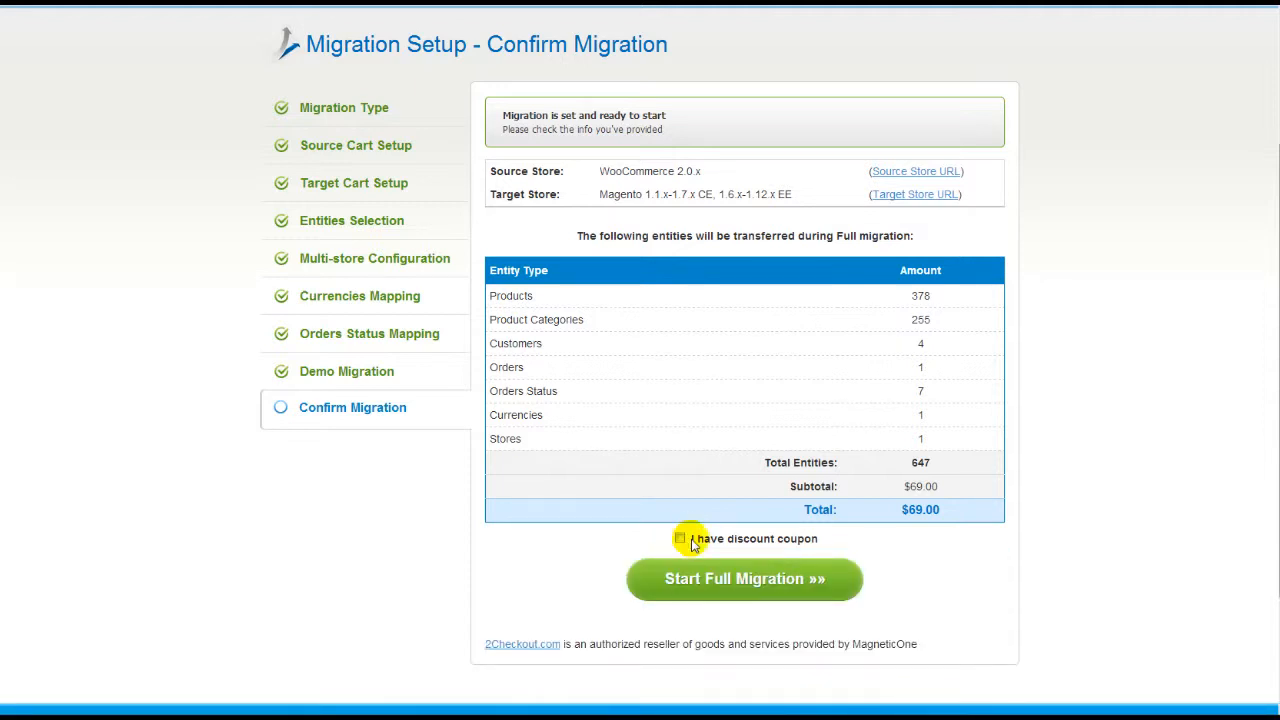
pyautogui.moveTo(745, 580)
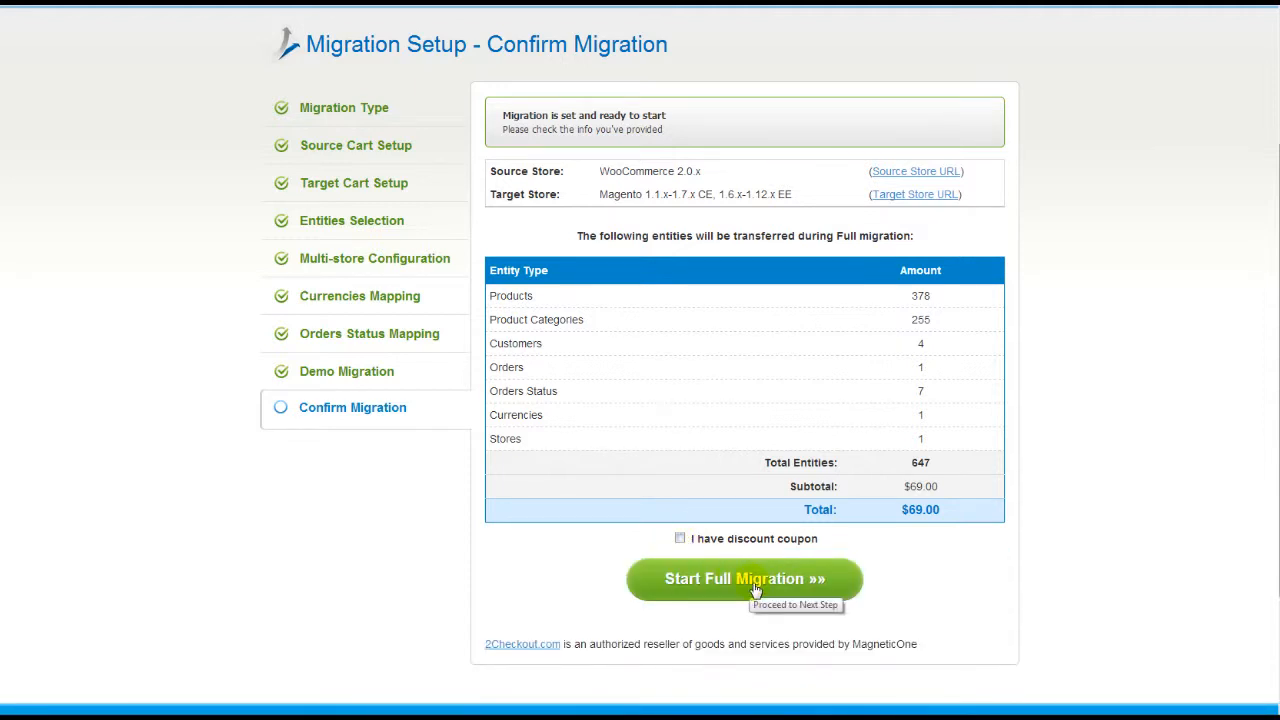
pyautogui.click(747, 579)
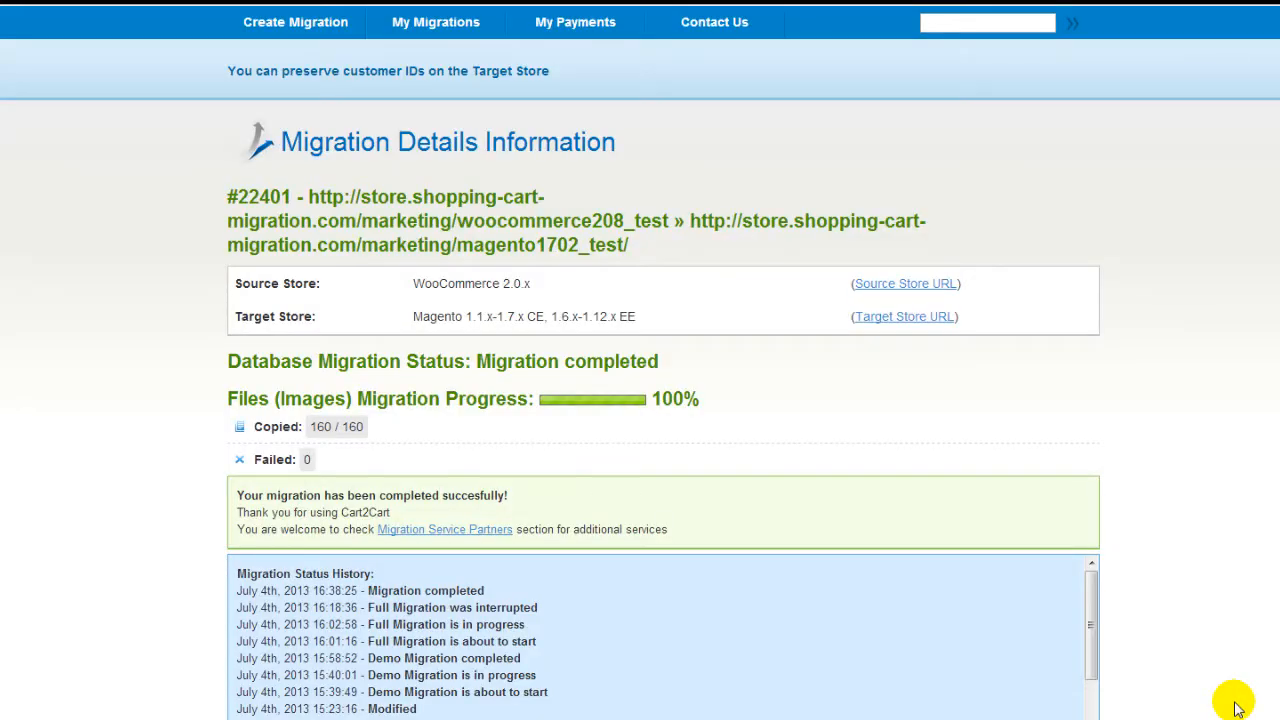
pyautogui.moveTo(938, 343)
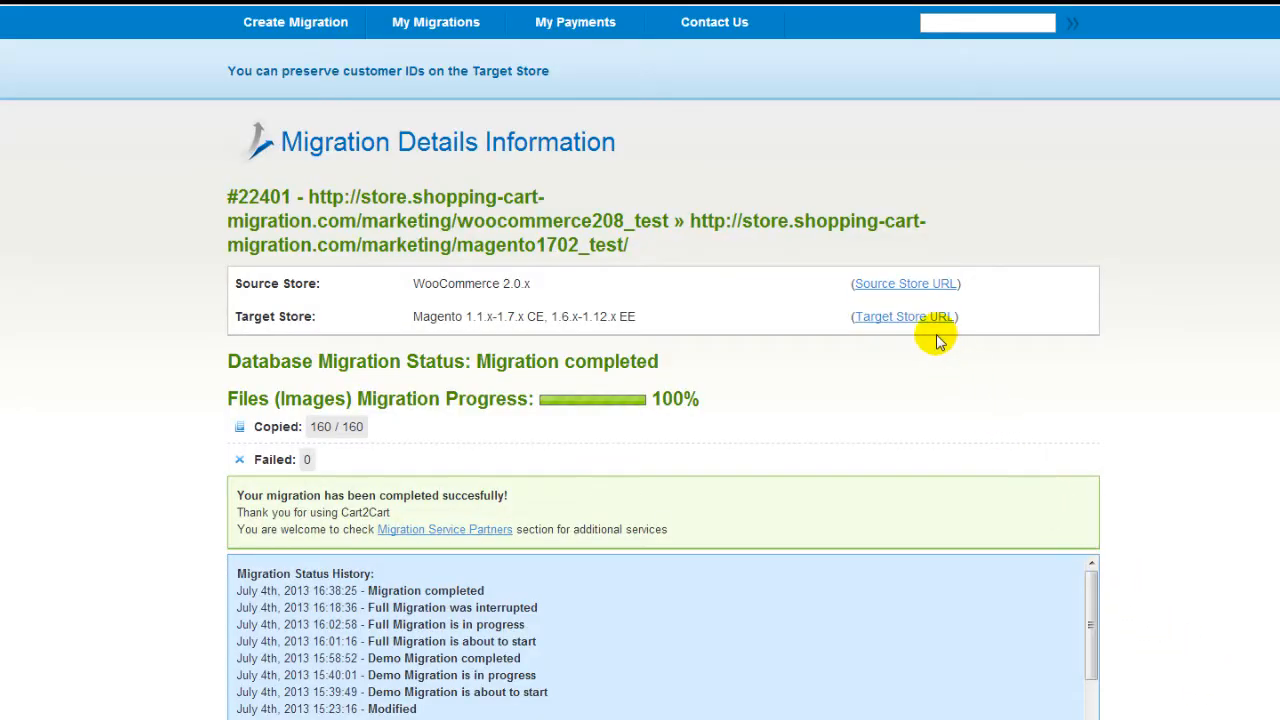
# Open the migrated Magento storefront from the Target Store URL link after all 160 images copied
pyautogui.click(903, 316)
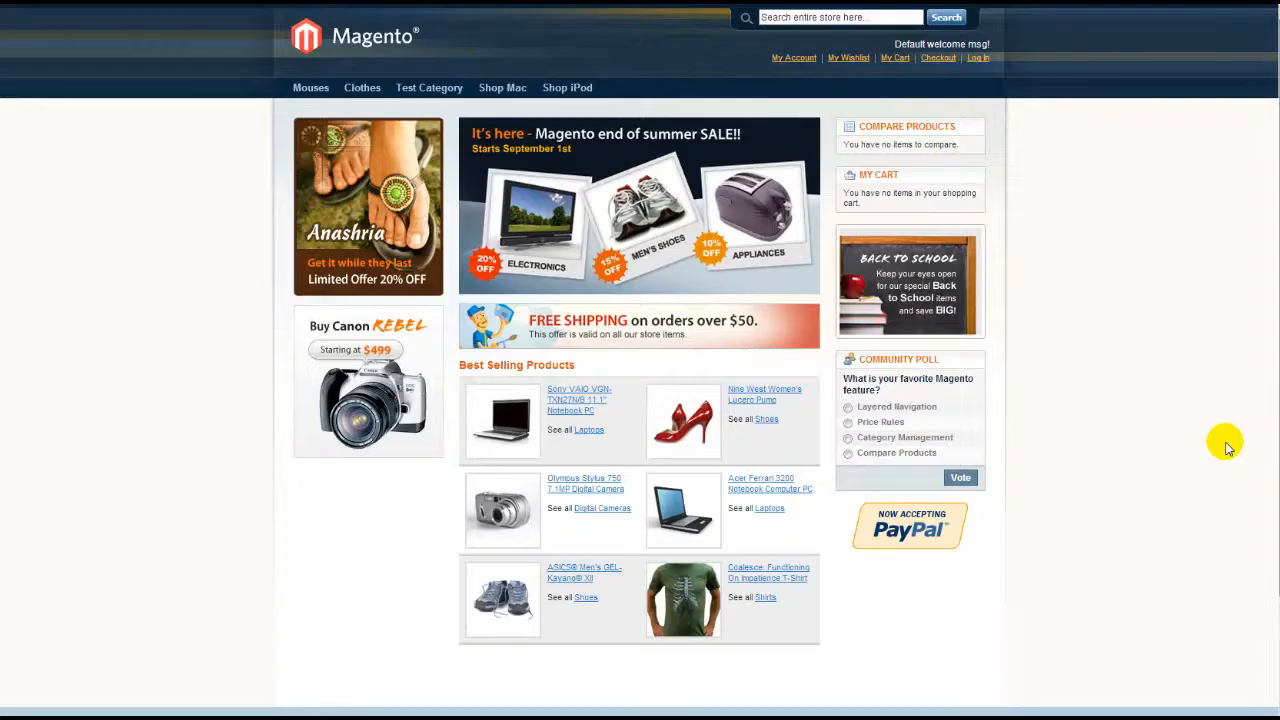